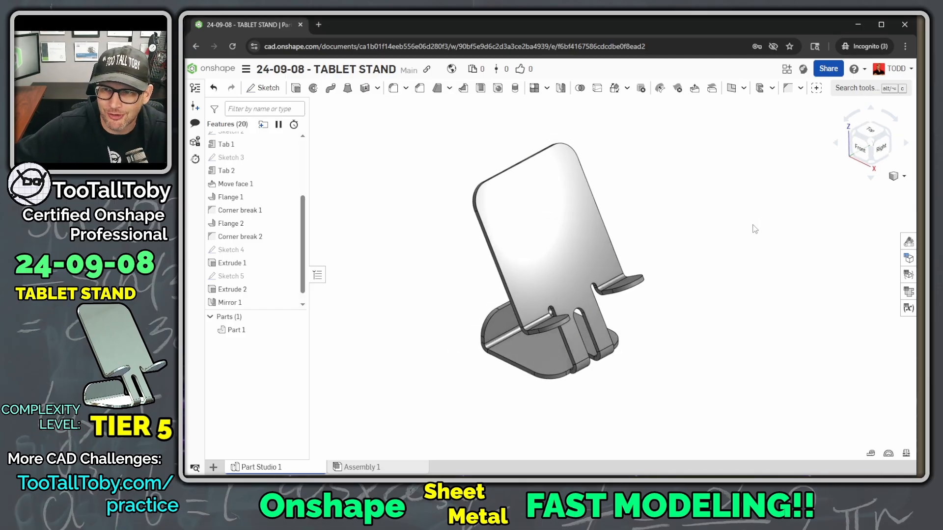
- Bring up the document menu over the finished 24-09-08 - TABLET STAND model
left_click(558, 246)
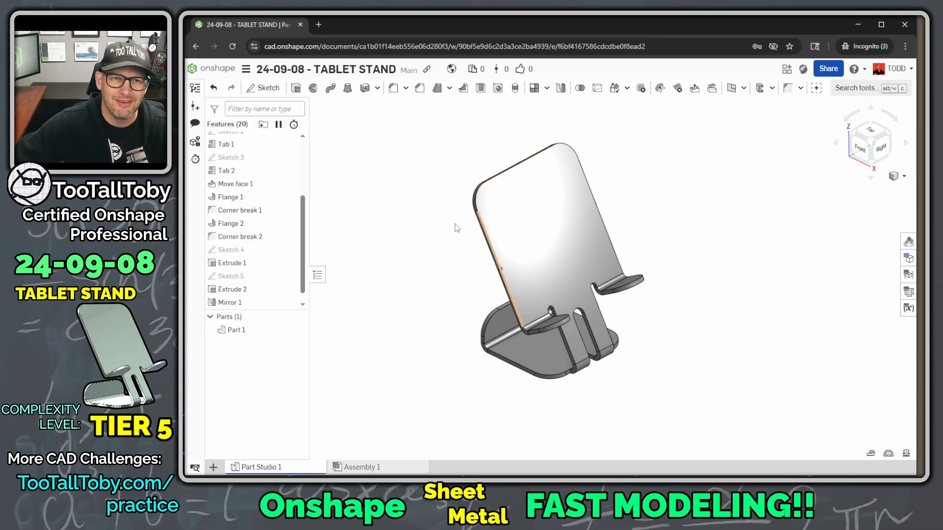
left_click(246, 69)
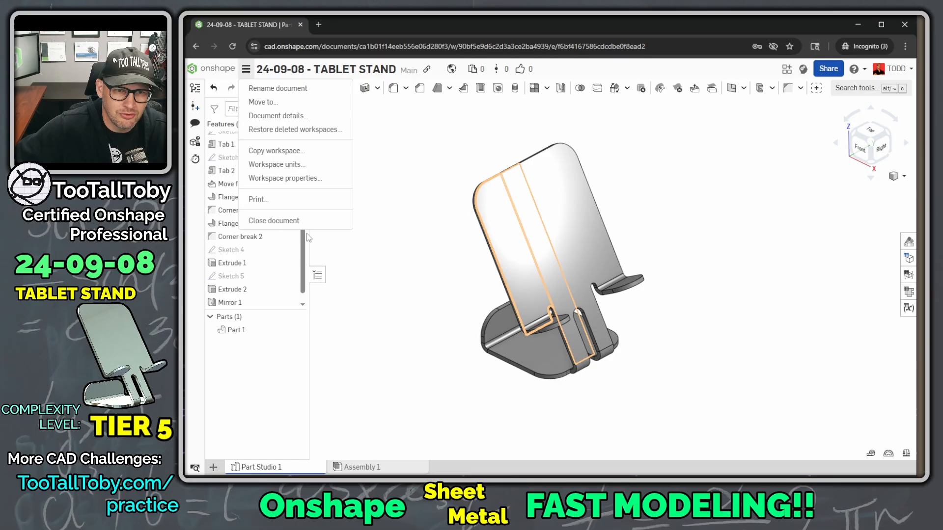
- Close the finished stand document and start creating a new document
left_click(273, 220)
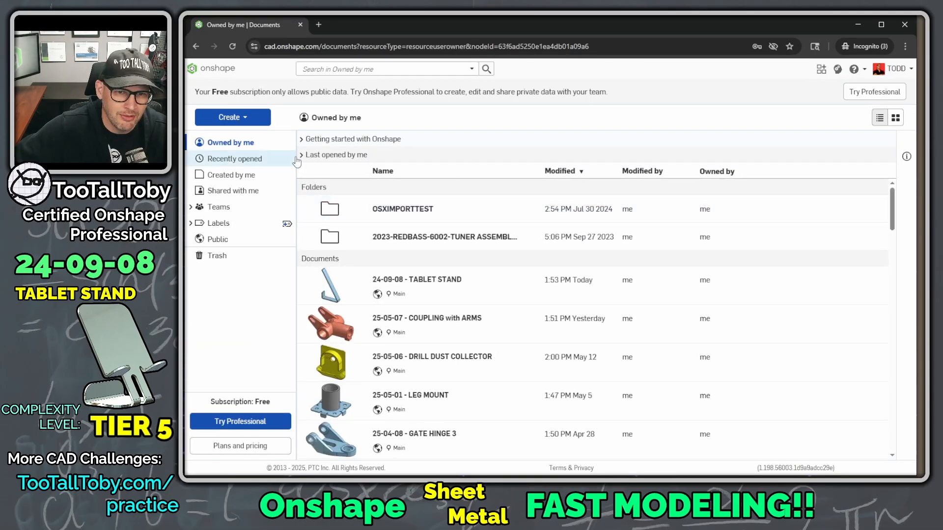
left_click(231, 117)
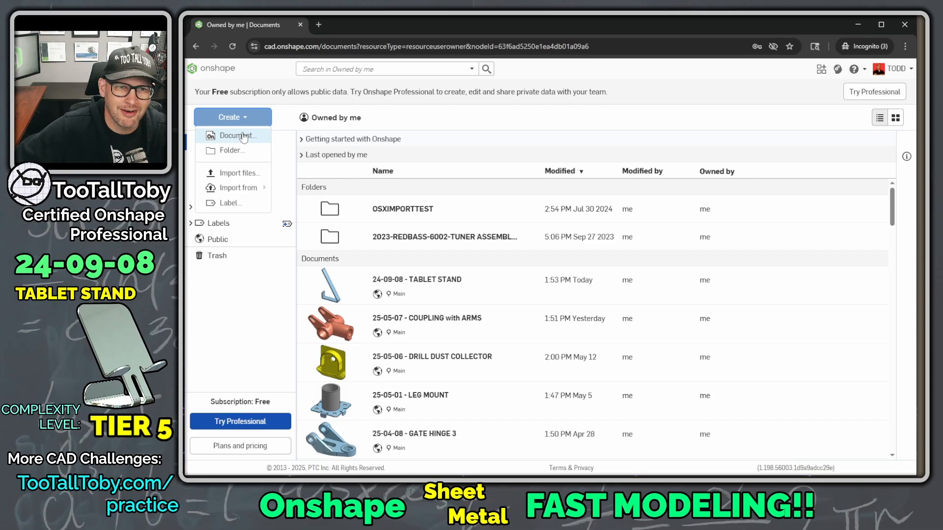
left_click(237, 135)
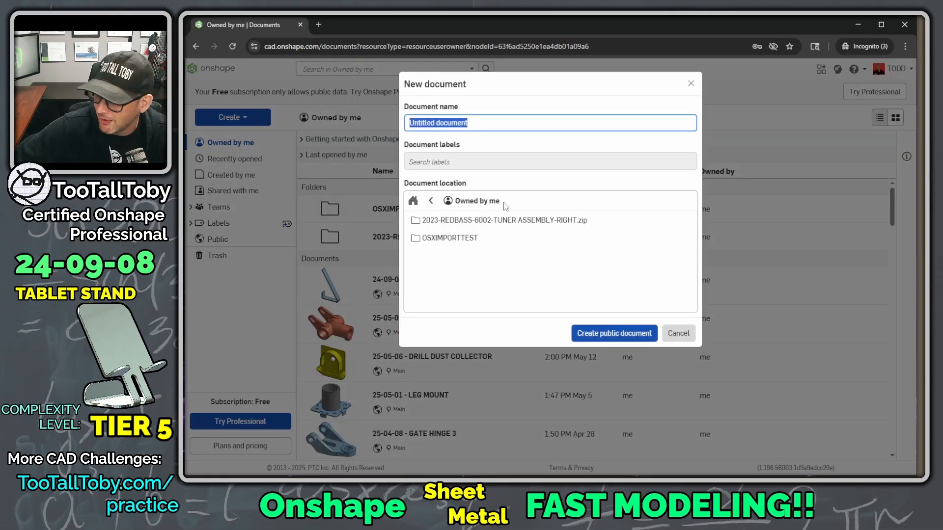
- Name the new document '24-09-08 - TABLET STAND - FAST'
type("25-")
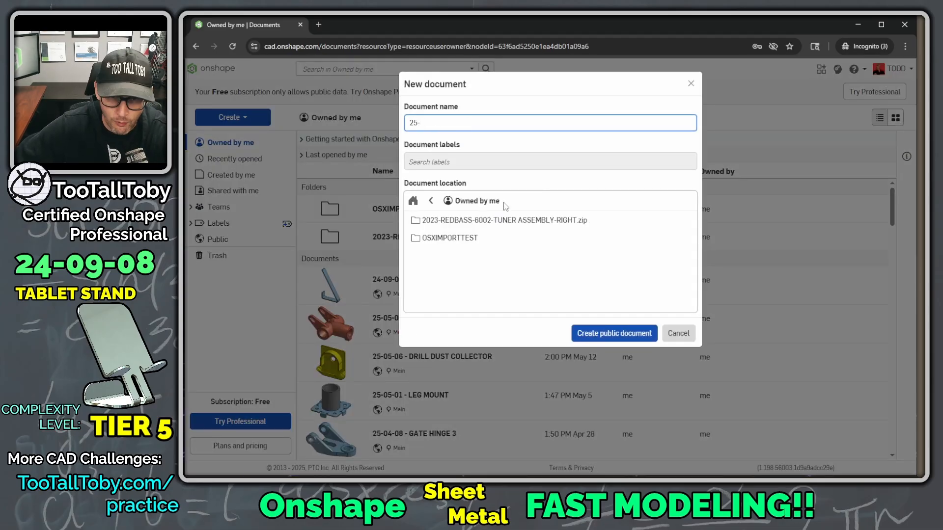
type("24-09-08 - TABLET")
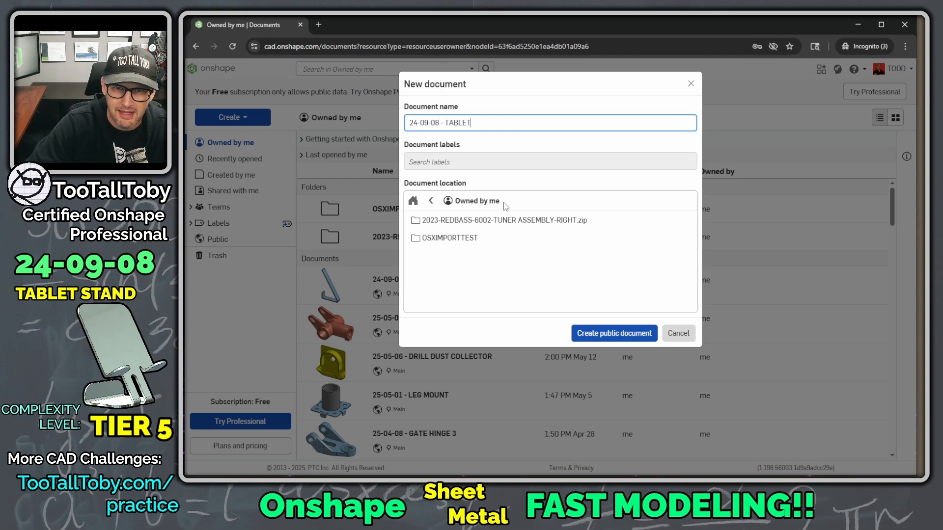
type("STAND")
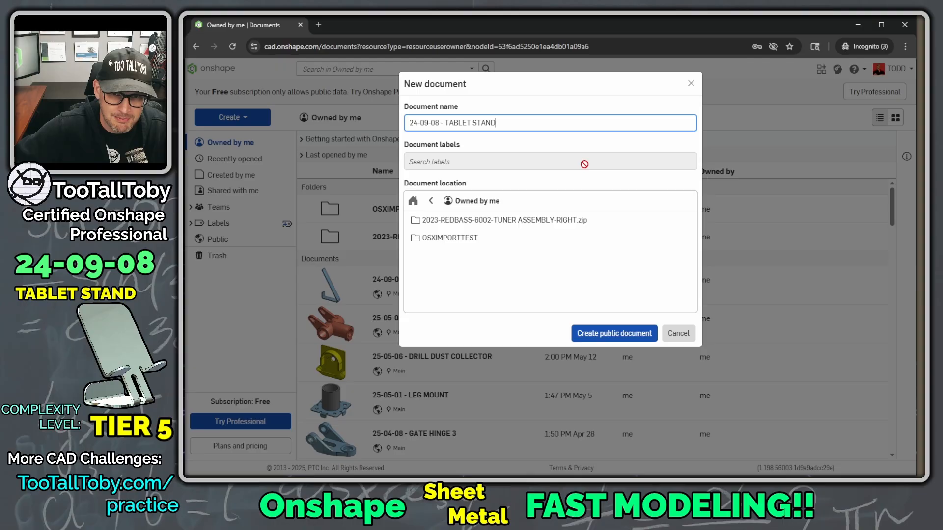
type("- FAST")
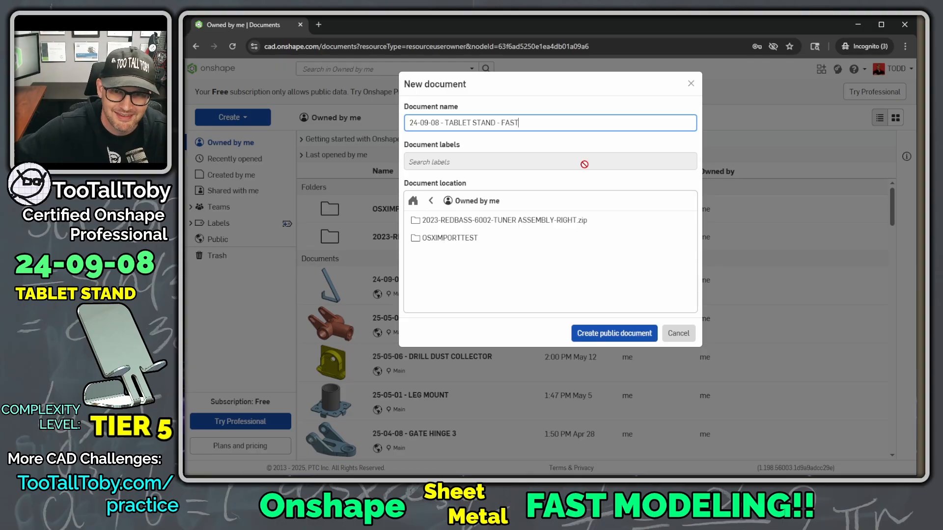
- Create the public document and set its workspace mass unit to grams
left_click(614, 334)
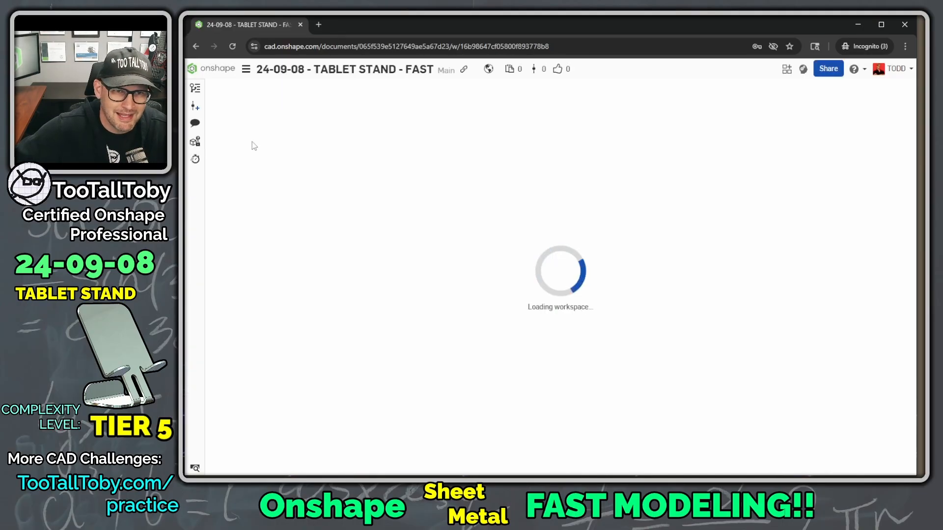
left_click(246, 69)
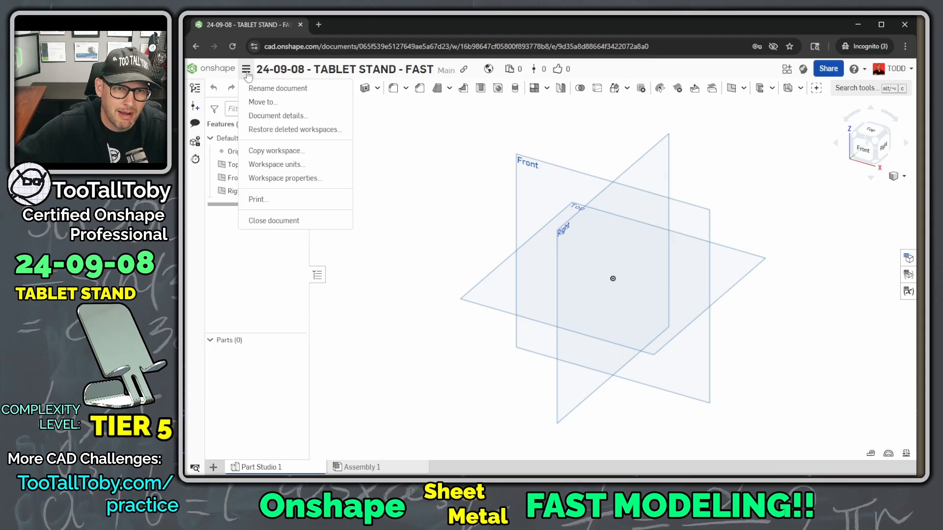
left_click(277, 164)
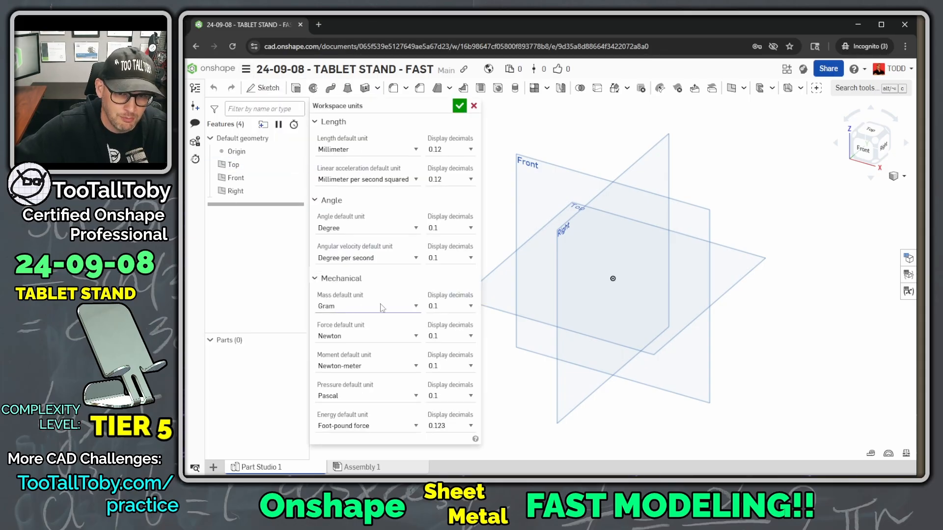
left_click(460, 106)
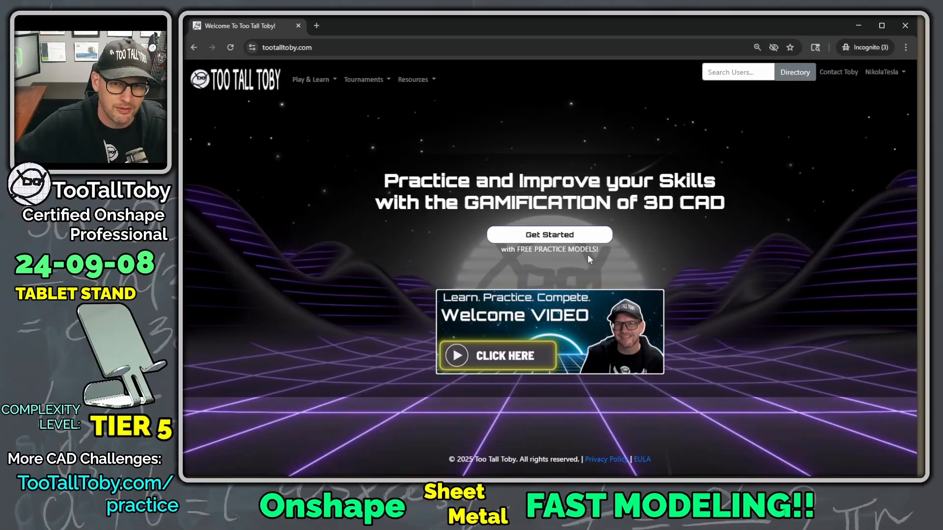
- Go to the practice models page and open the 24-09-08 tablet stand model
left_click(550, 235)
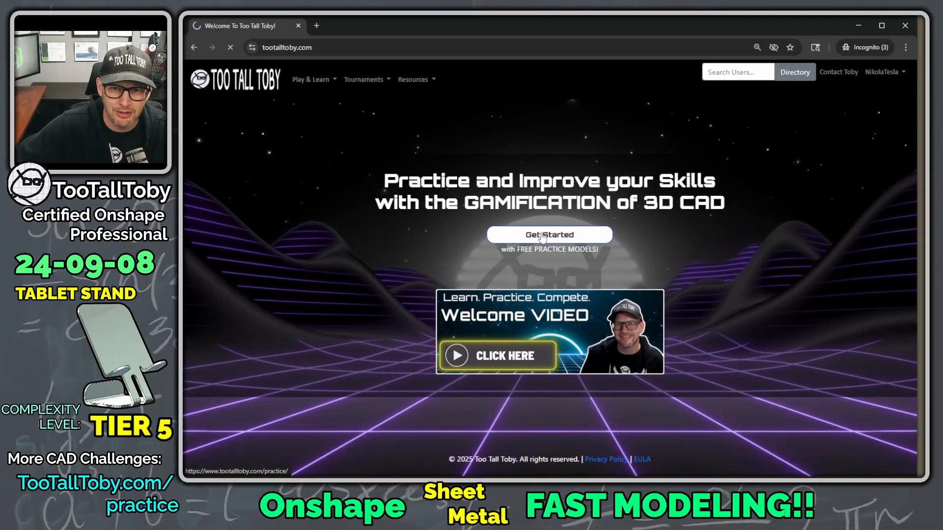
left_click(550, 235)
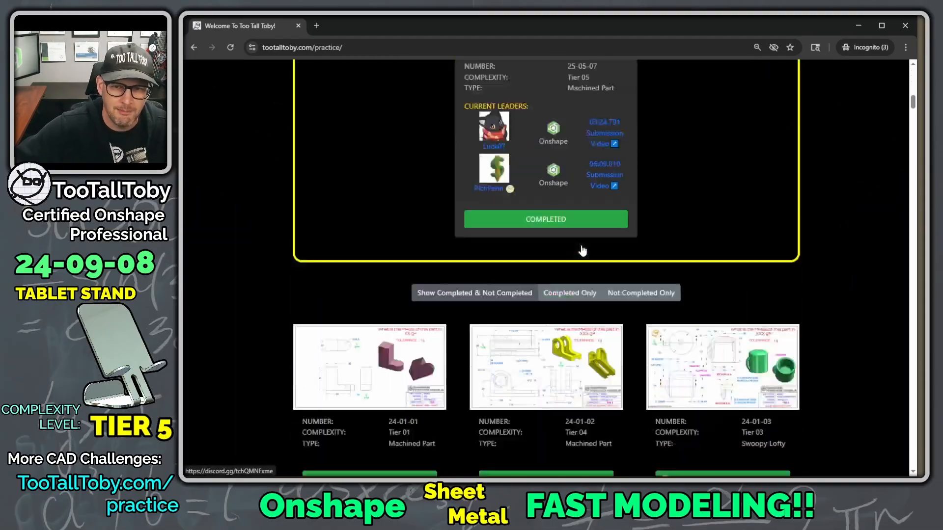
scroll("down", 3)
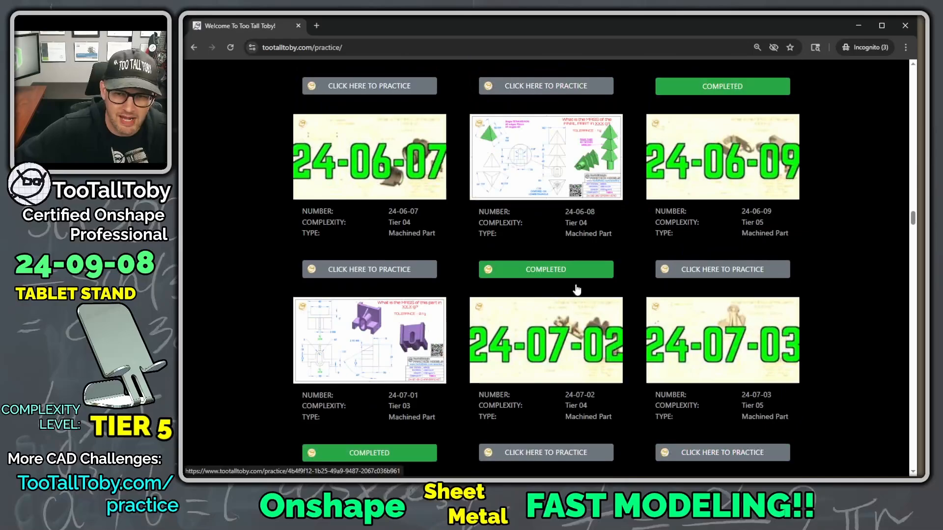
scroll("down", 3)
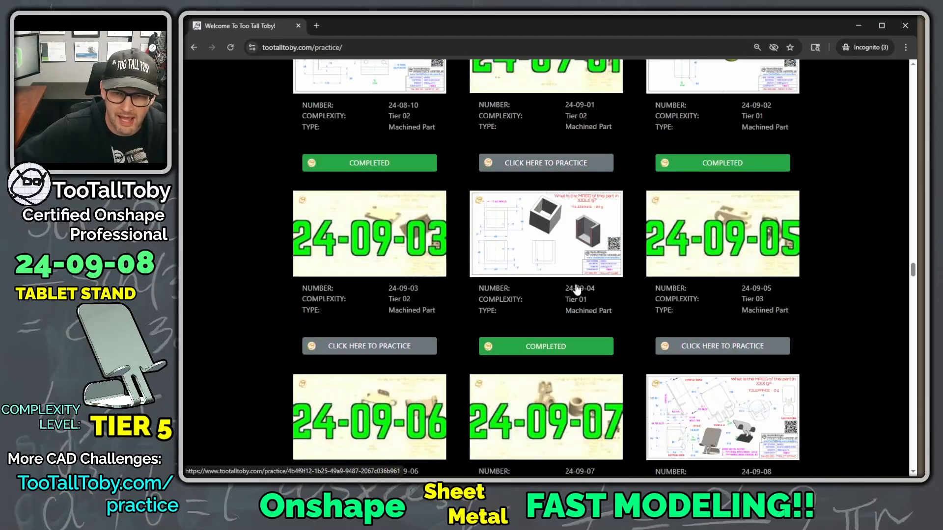
scroll("down", 3)
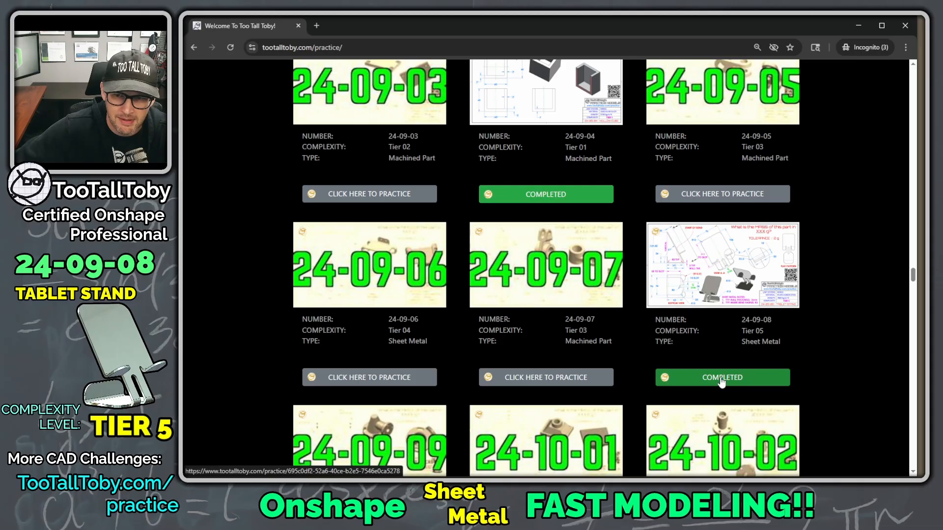
left_click(721, 377)
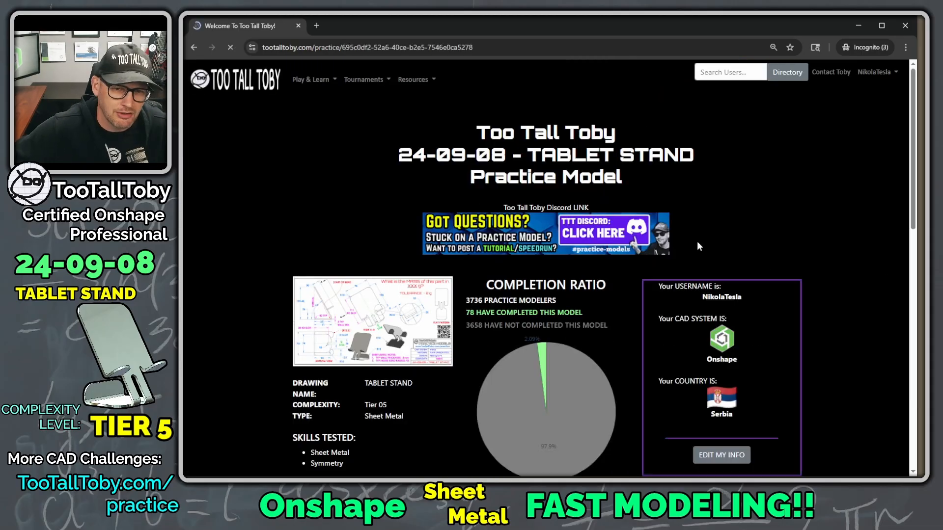
- View the model's Data & Analytics and start a new attempt with the timer at 00:00.00
scroll("down", 3)
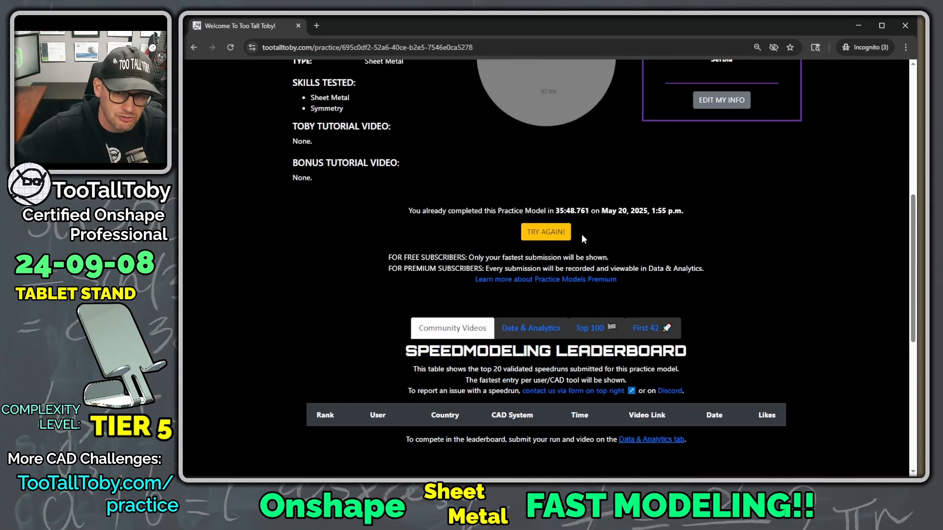
left_click(531, 226)
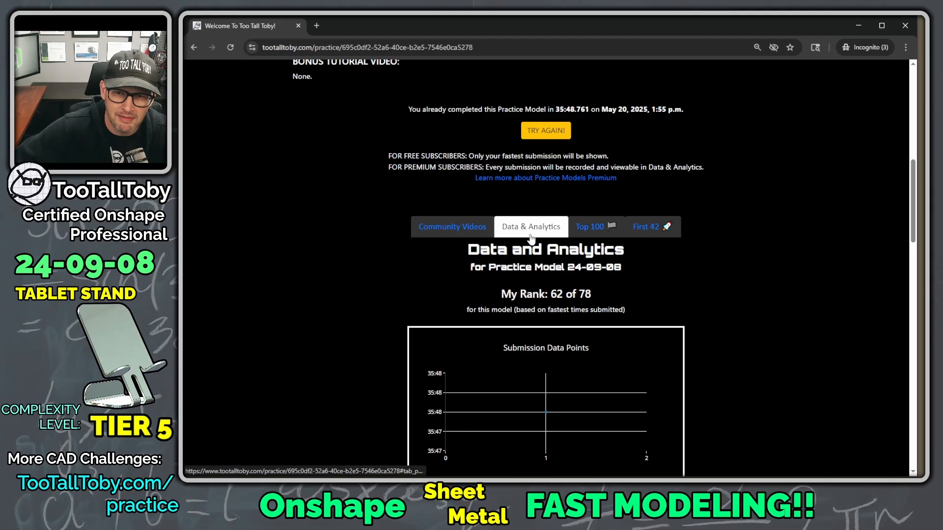
scroll("down", 3)
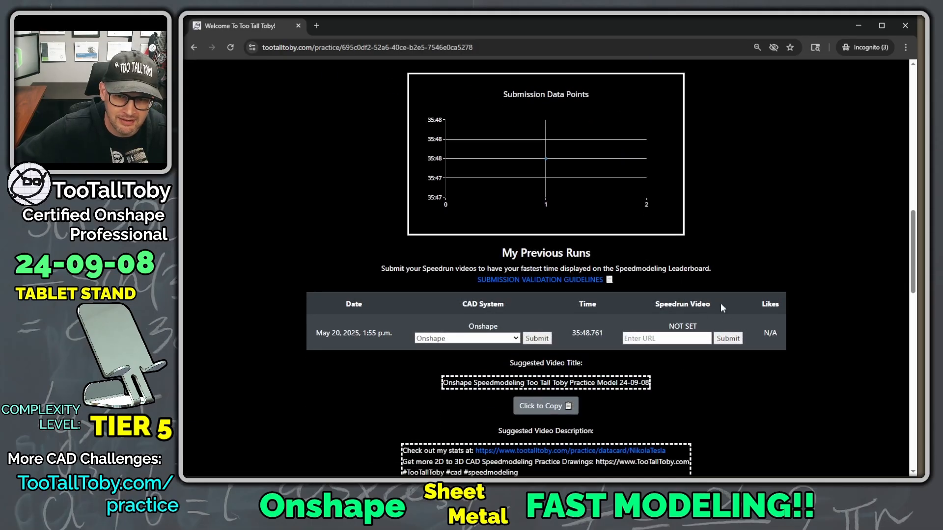
mouse_move(656, 364)
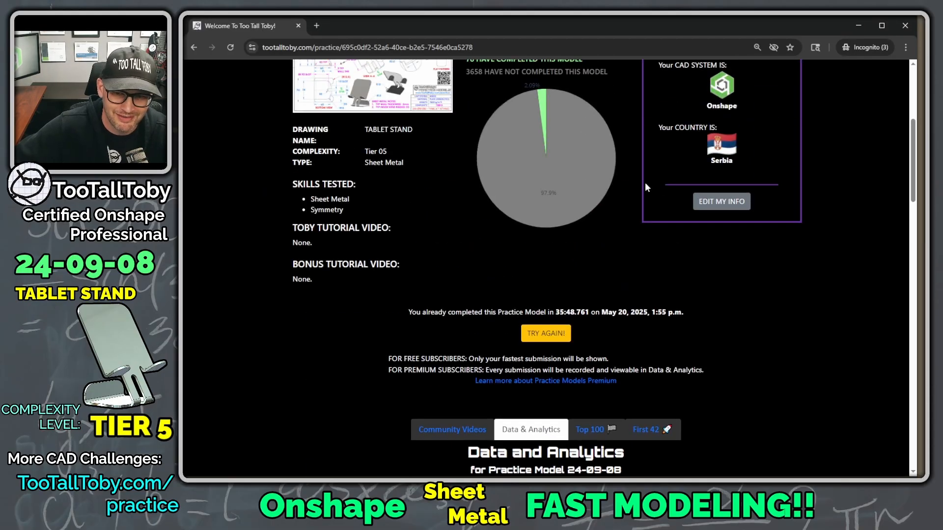
left_click(547, 334)
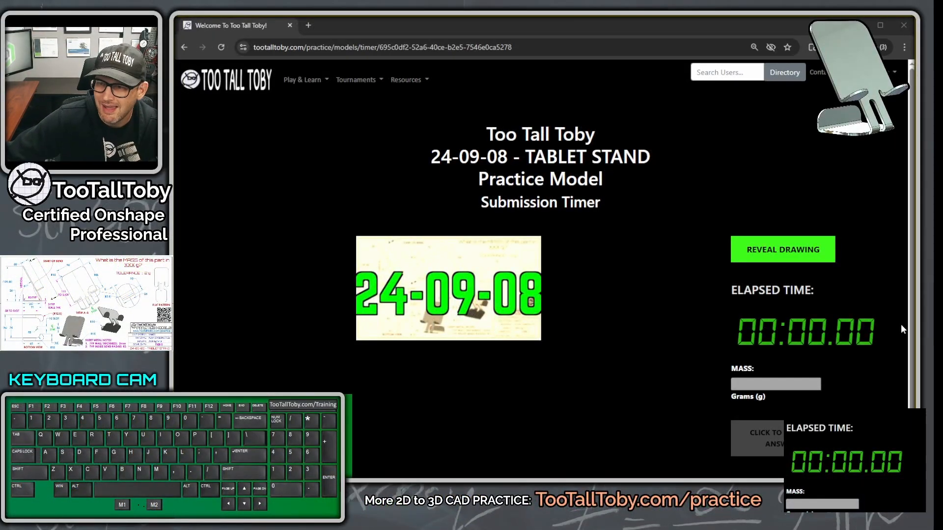
left_click(783, 250)
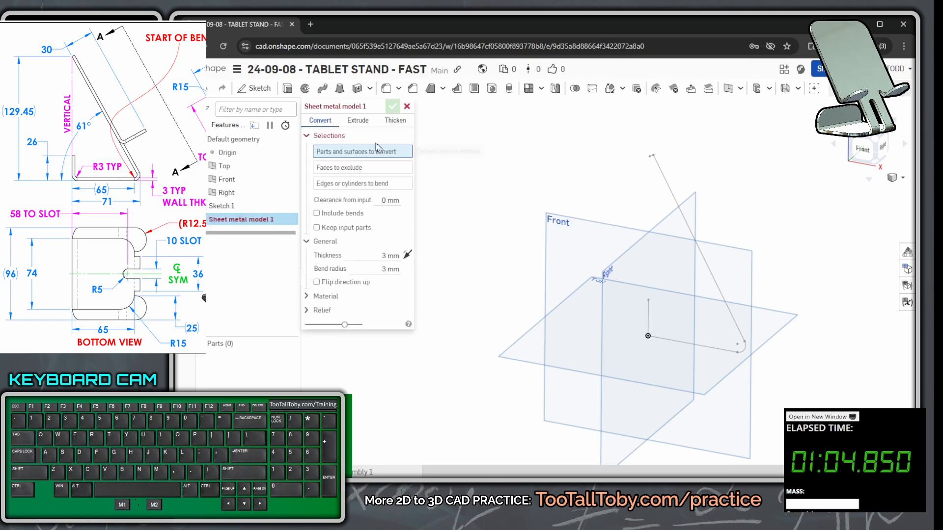
- Extrude the sketch curves as a 3 mm sheet-metal part to a depth of (36/2) mm
left_click(357, 119)
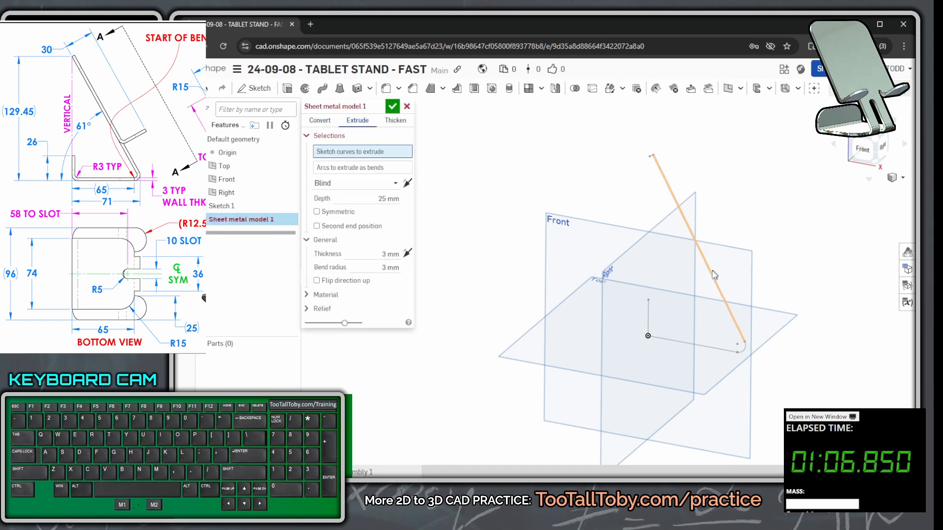
left_click(714, 273)
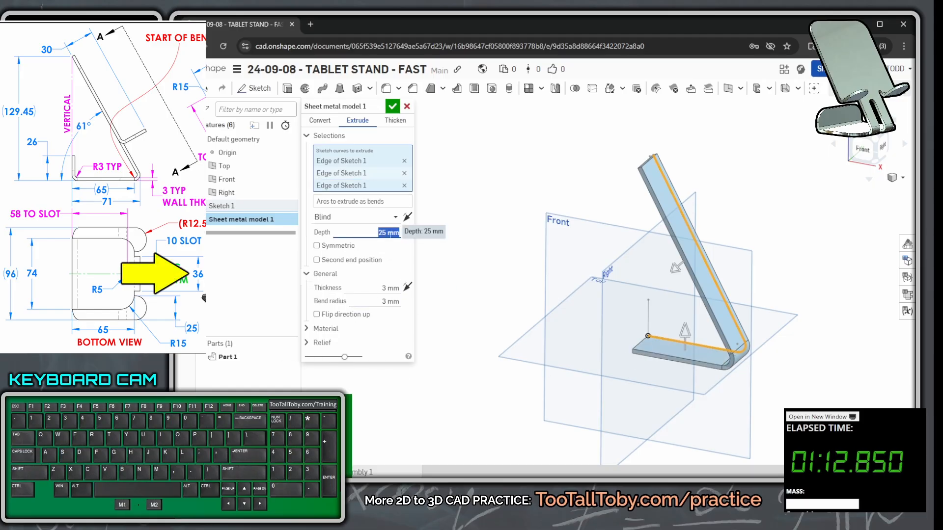
type("(36/2)")
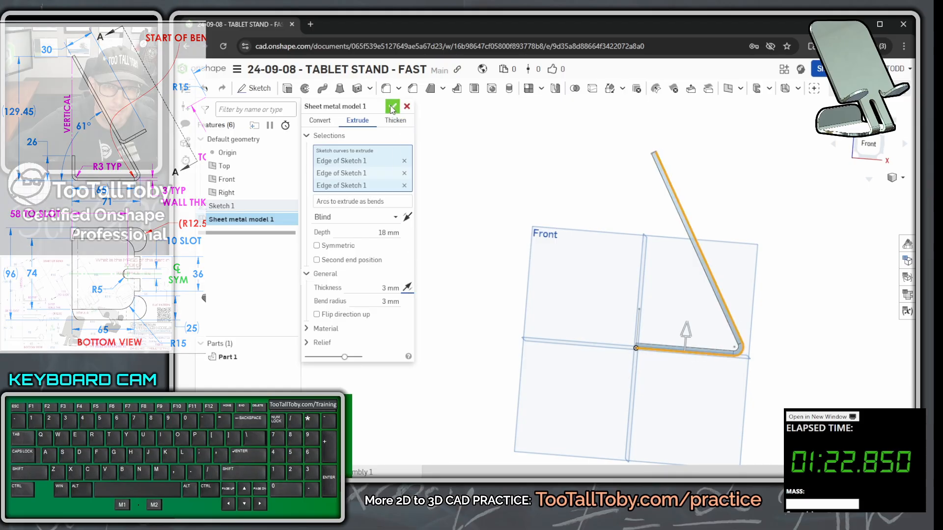
left_click(392, 106)
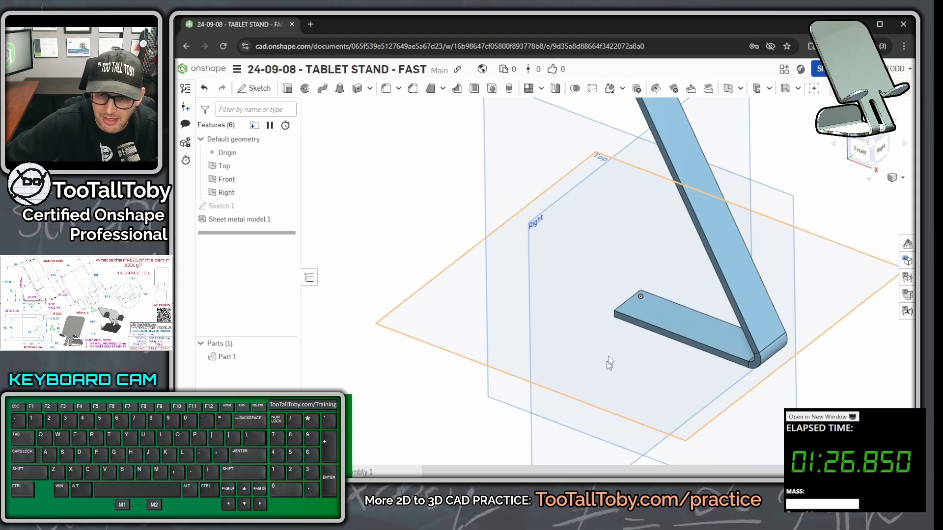
- Sketch a dimensioned rectangle on the flat base face to extend the base
left_click(666, 311)
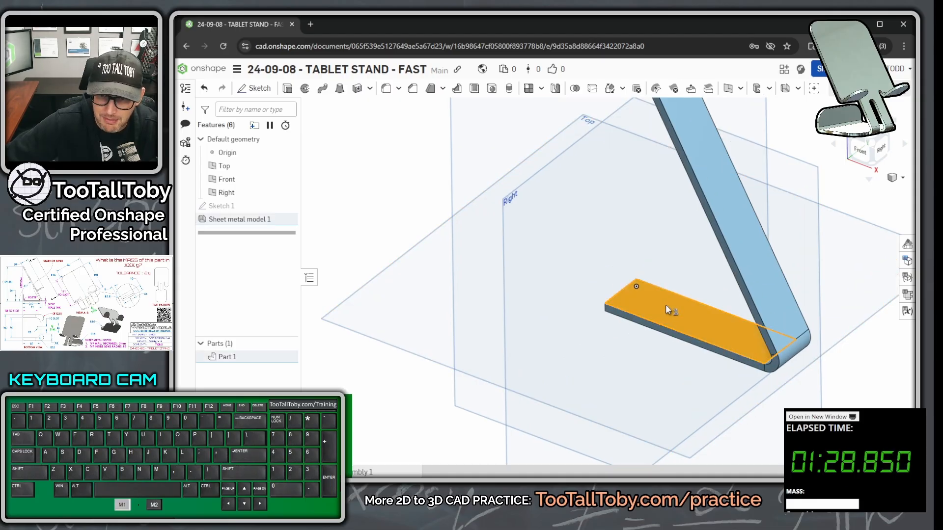
left_click(258, 88)
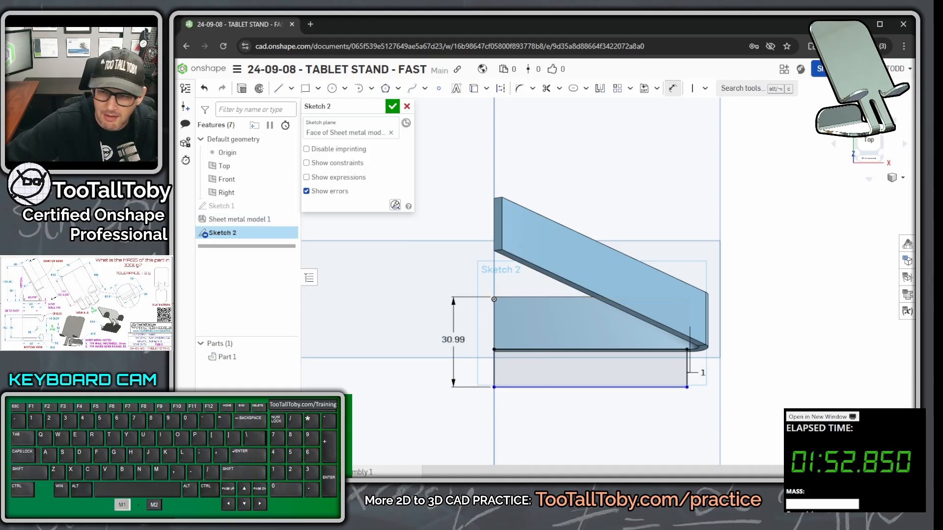
double_click(453, 339)
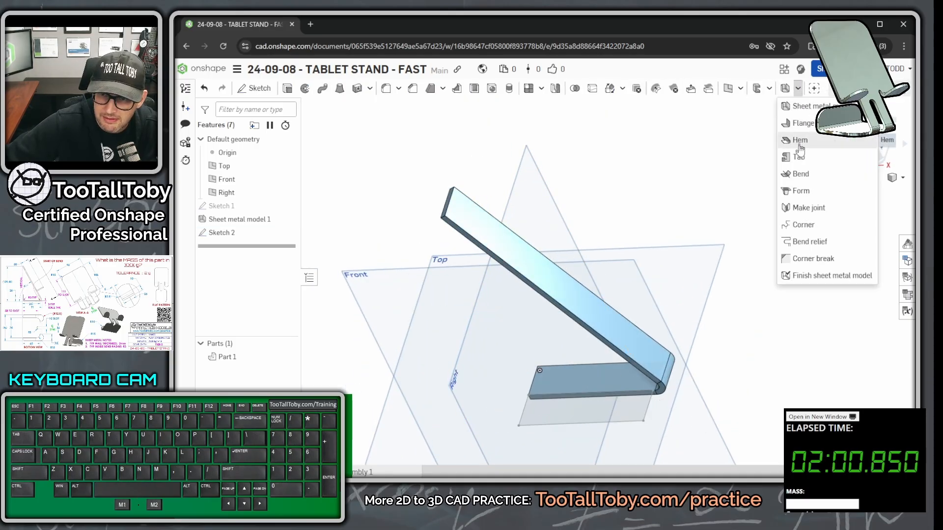
- Add a tab from Sketch 2 merging into the base, then offset its end face out 5 mm
left_click(794, 157)
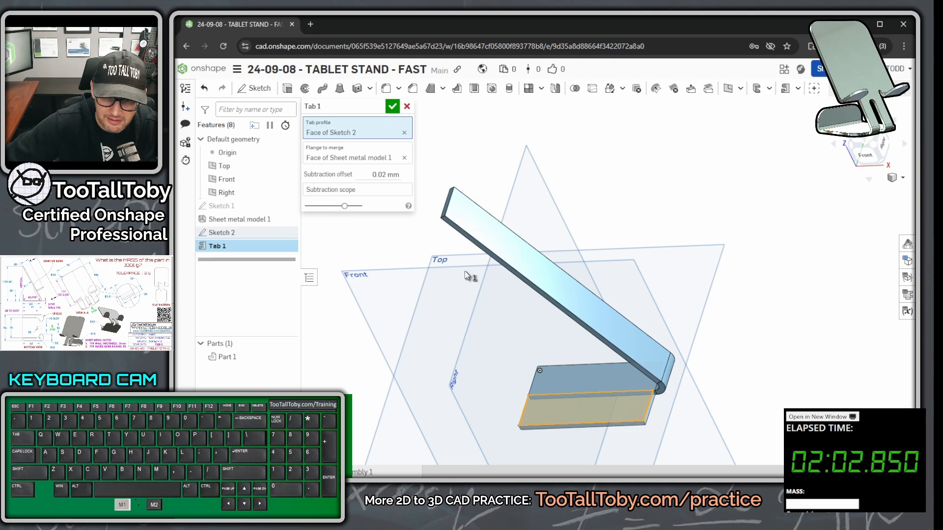
left_click(392, 106)
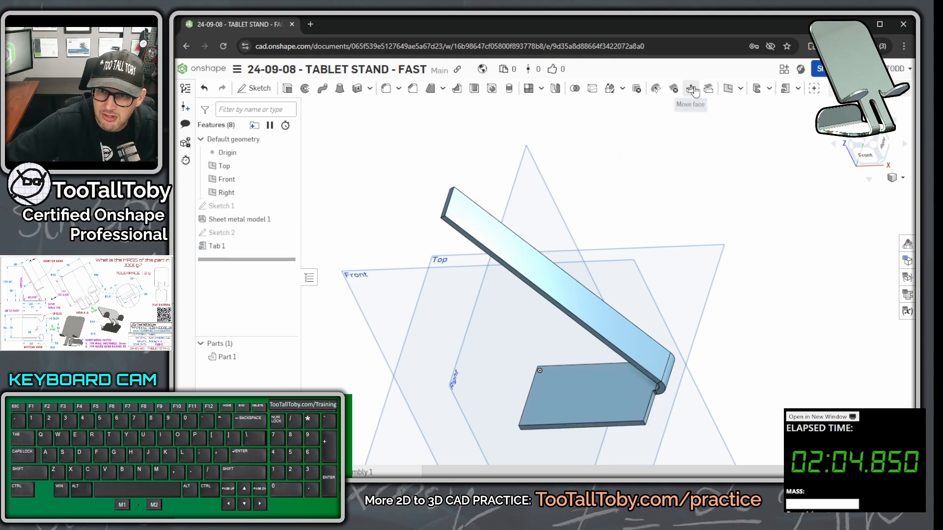
left_click(690, 89)
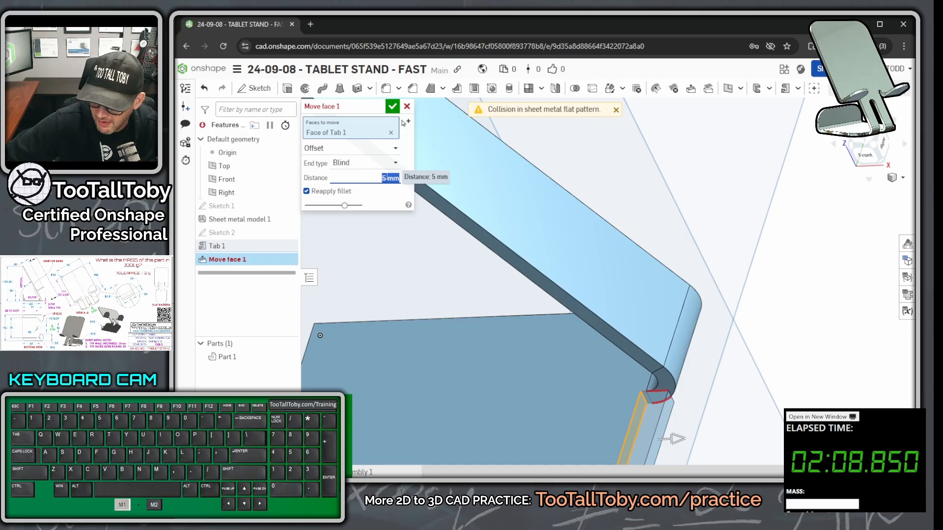
left_click(393, 106)
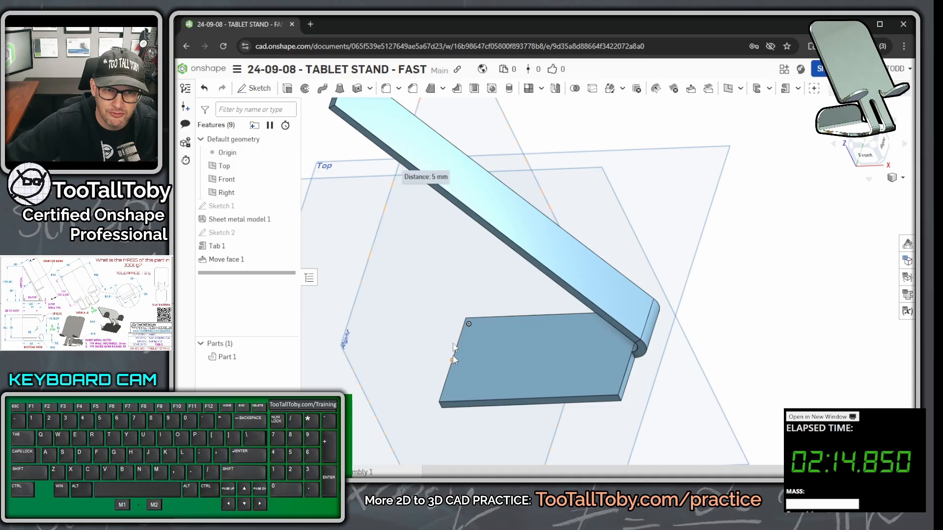
left_click(287, 208)
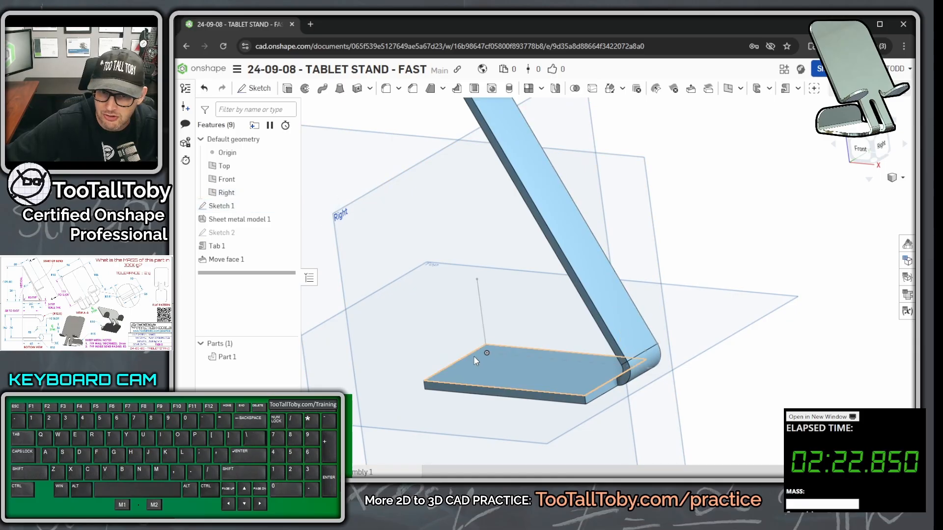
- Add an outer-aligned flange on the base's far edge ending up to a Sketch 1 vertex
left_click(798, 88)
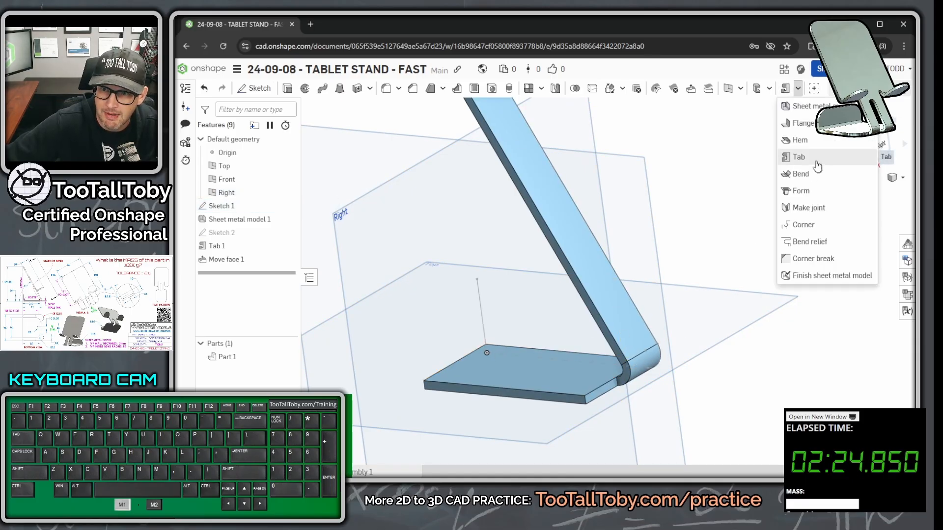
left_click(797, 128)
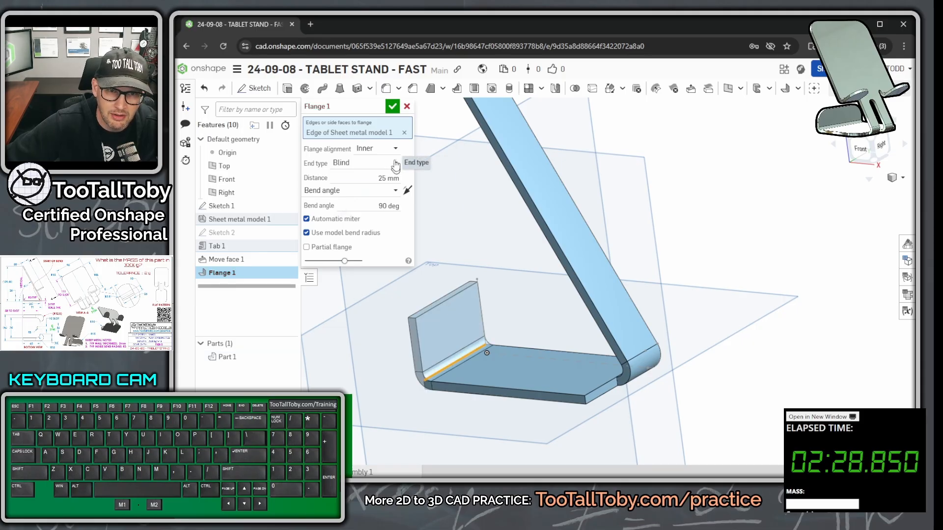
left_click(379, 148)
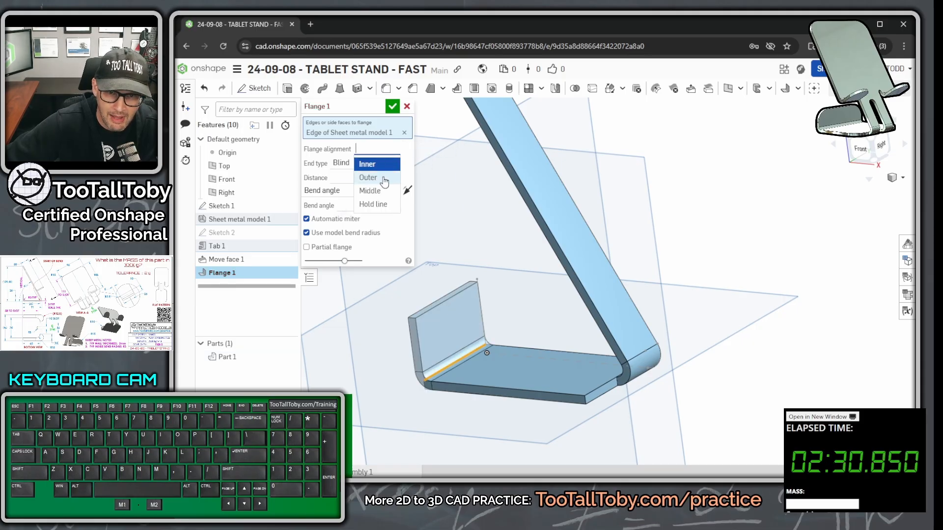
left_click(367, 177)
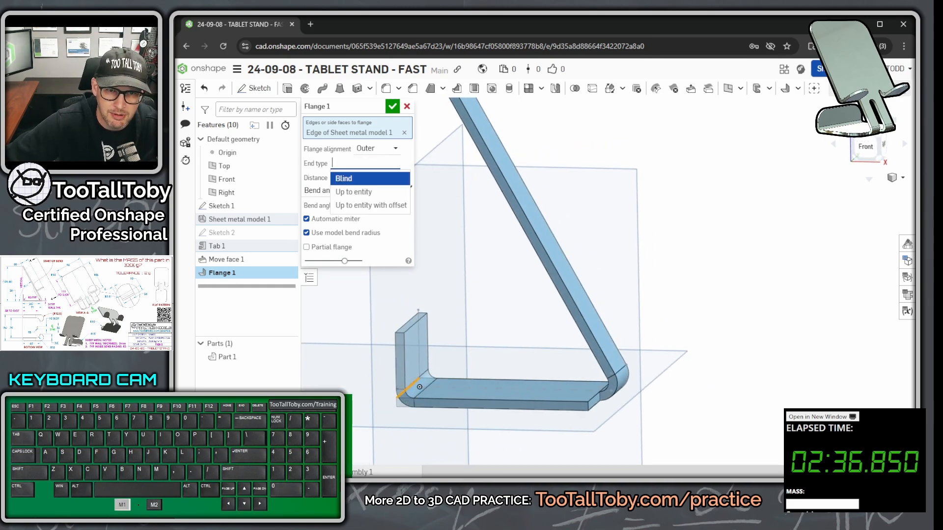
left_click(354, 193)
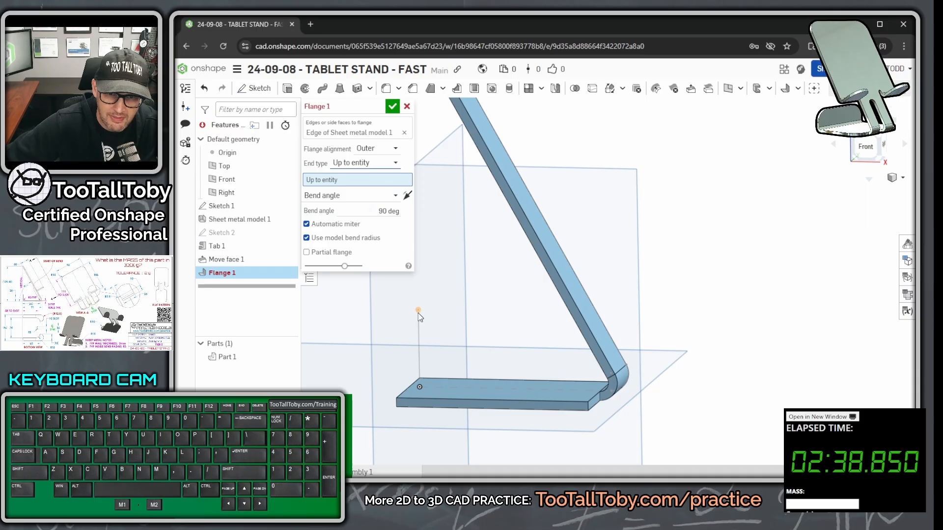
left_click(418, 310)
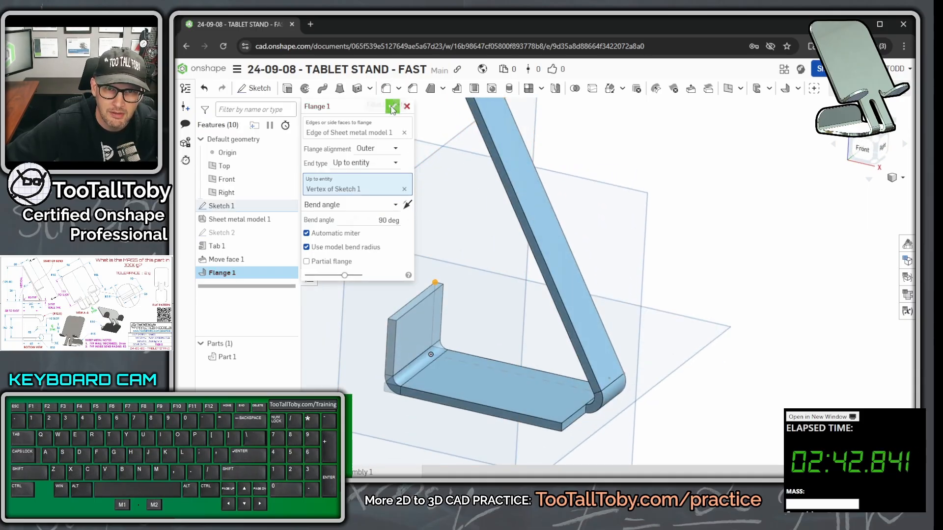
left_click(392, 106)
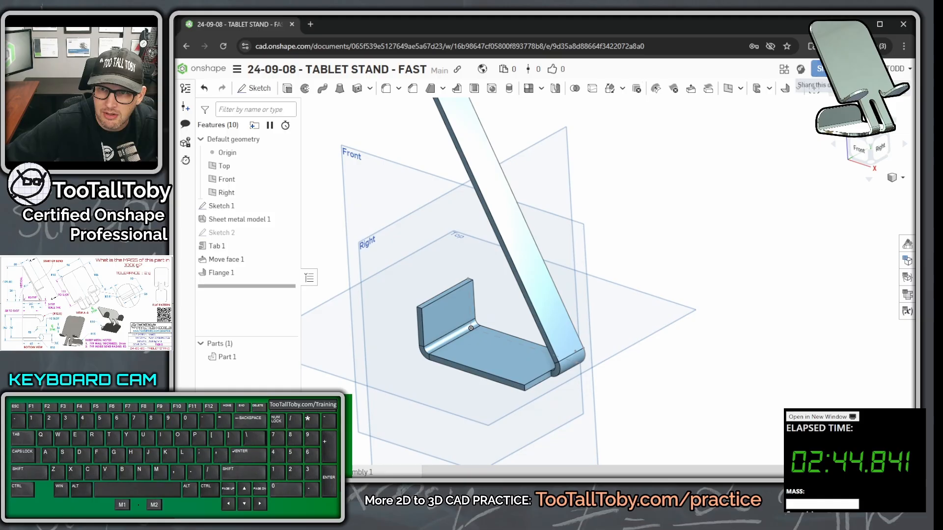
- Round the flange's top corner with a 15 mm fillet corner break
left_click(798, 90)
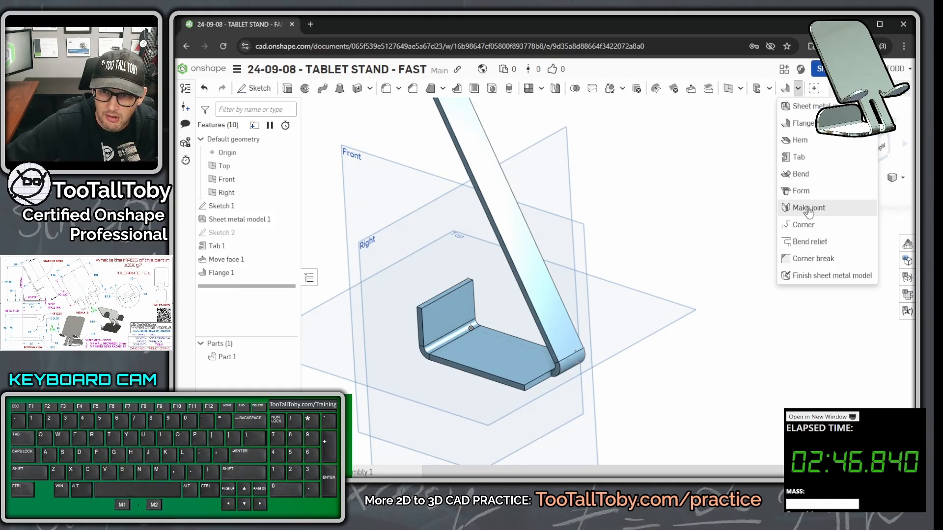
left_click(813, 260)
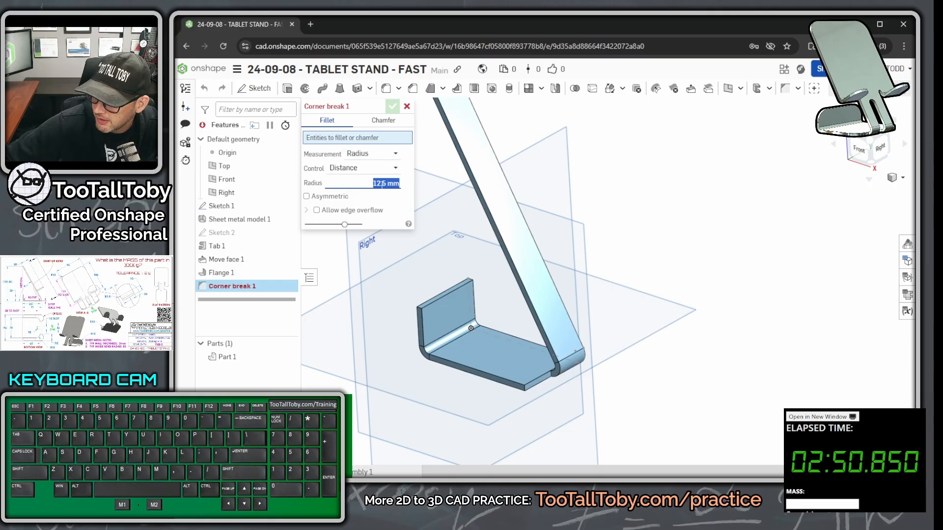
type("15 mm")
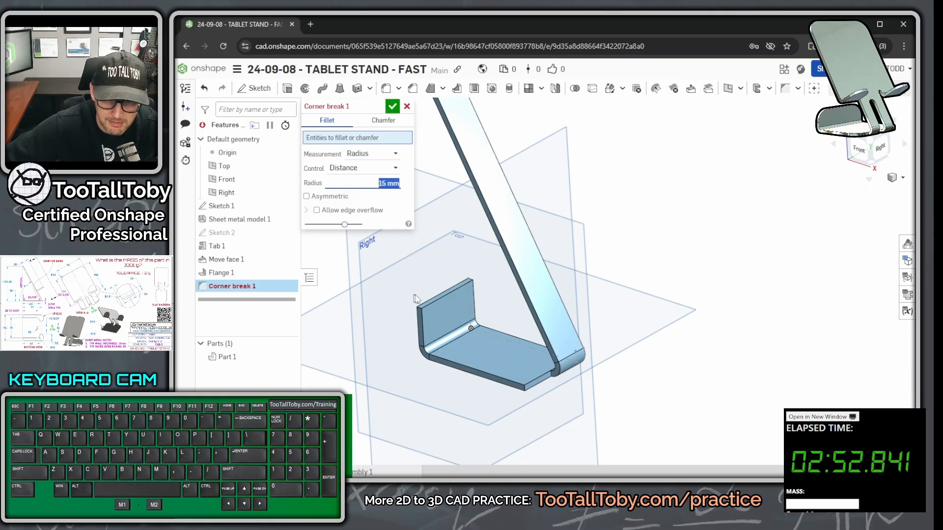
left_click(523, 387)
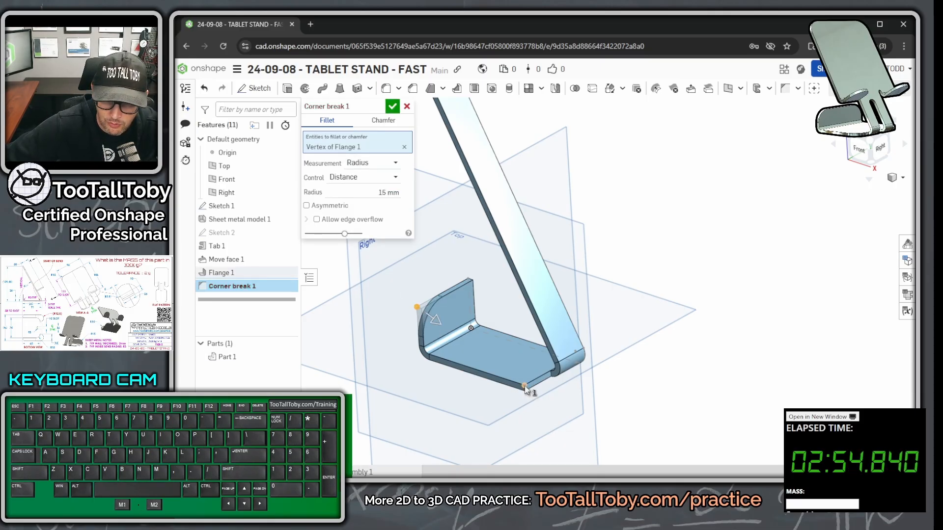
left_click(392, 106)
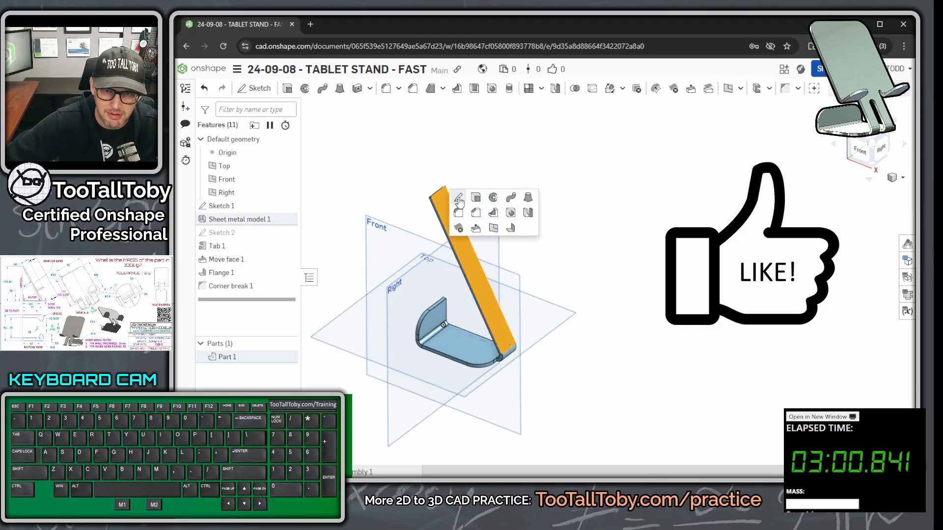
- Sketch the upright's profile 48 wide by 106 tall with rounded corners and finish it
left_click(458, 198)
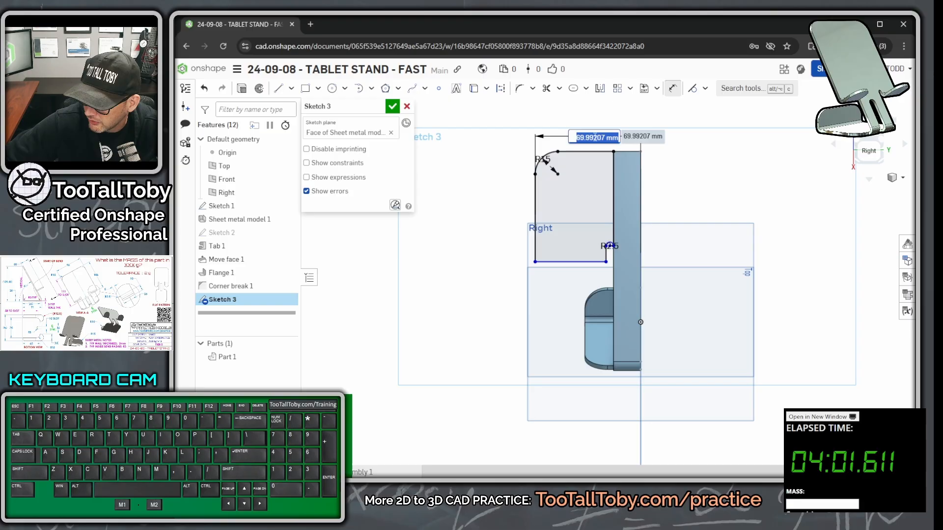
left_click(594, 137)
type("48")
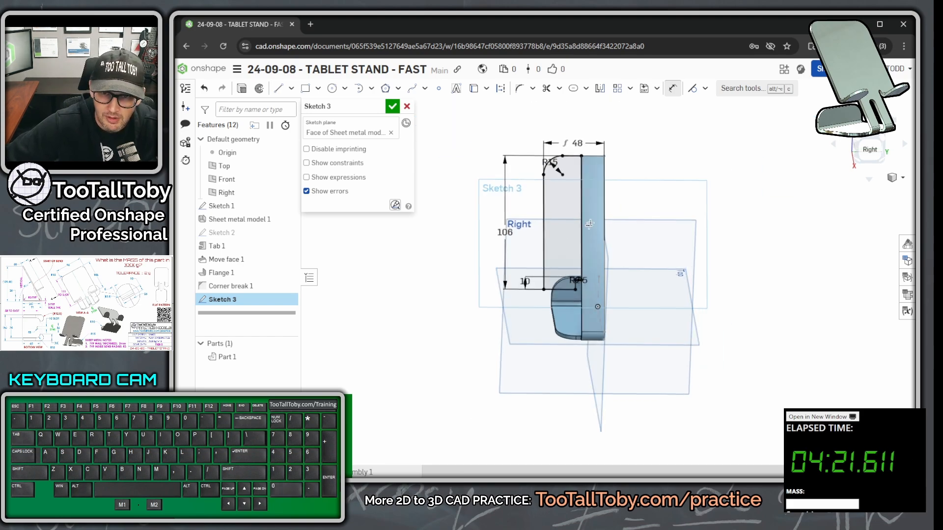
left_click(392, 106)
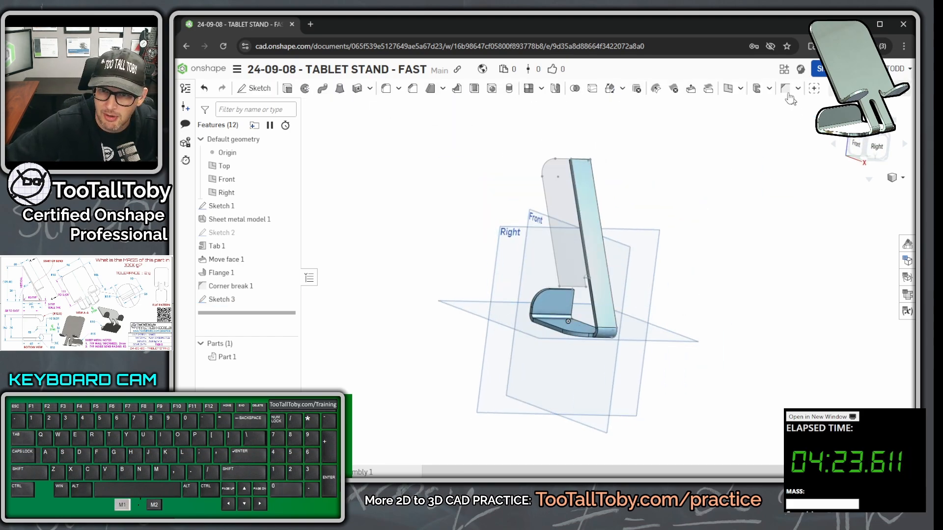
- Add Tab 2 from Sketch 3's face, merged with Sheet metal model 1
left_click(774, 88)
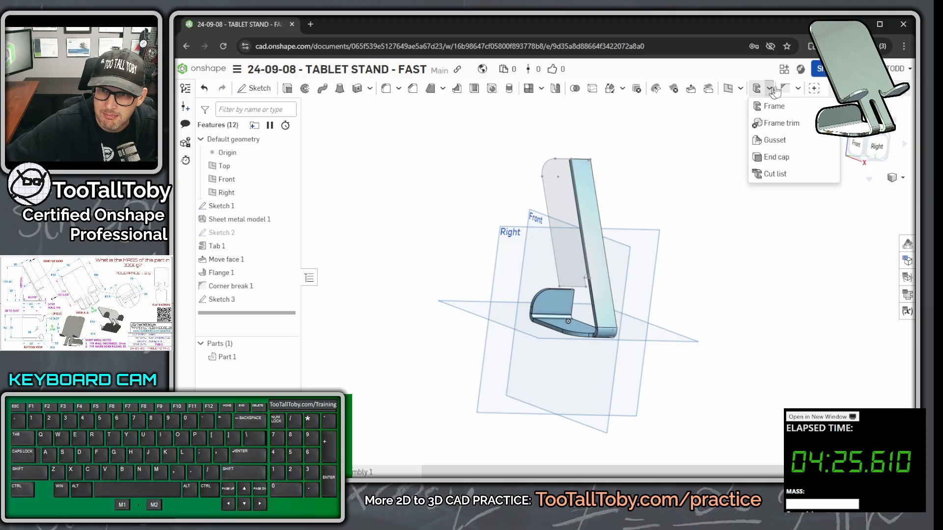
left_click(786, 88)
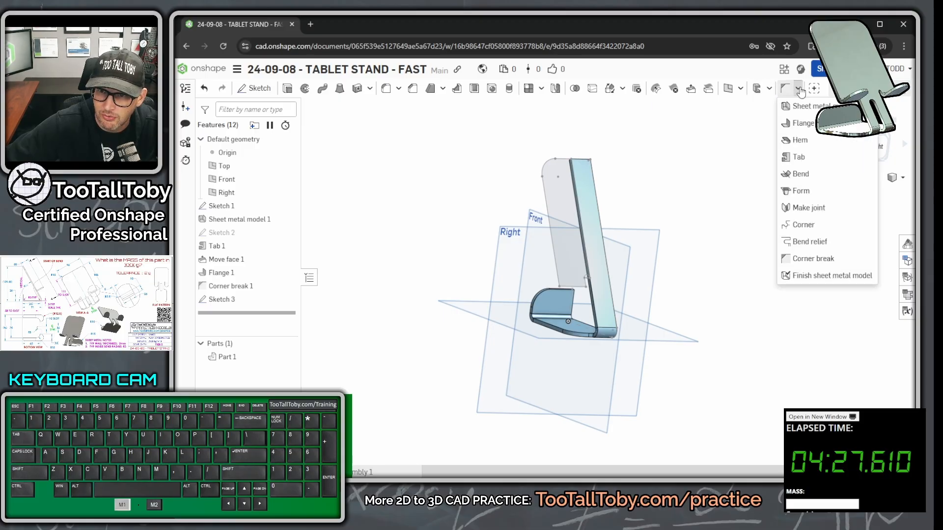
left_click(786, 157)
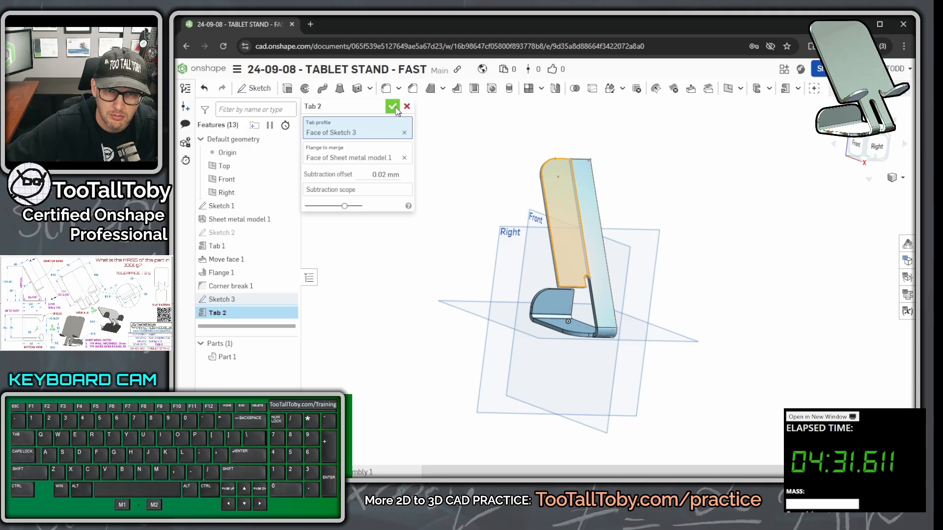
left_click(393, 106)
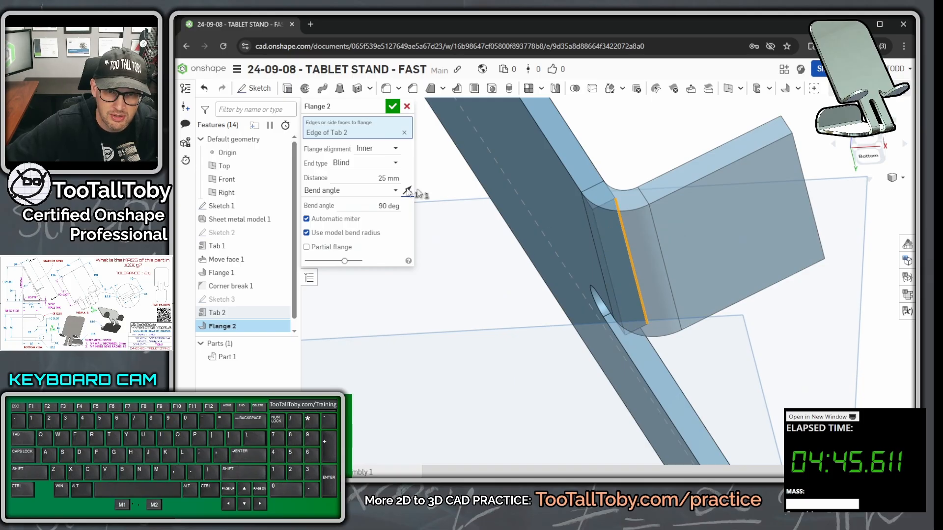
- Add a 25 mm outer Flange 2 on Tab 2's edge and round both corners to 12.5 mm
left_click(378, 148)
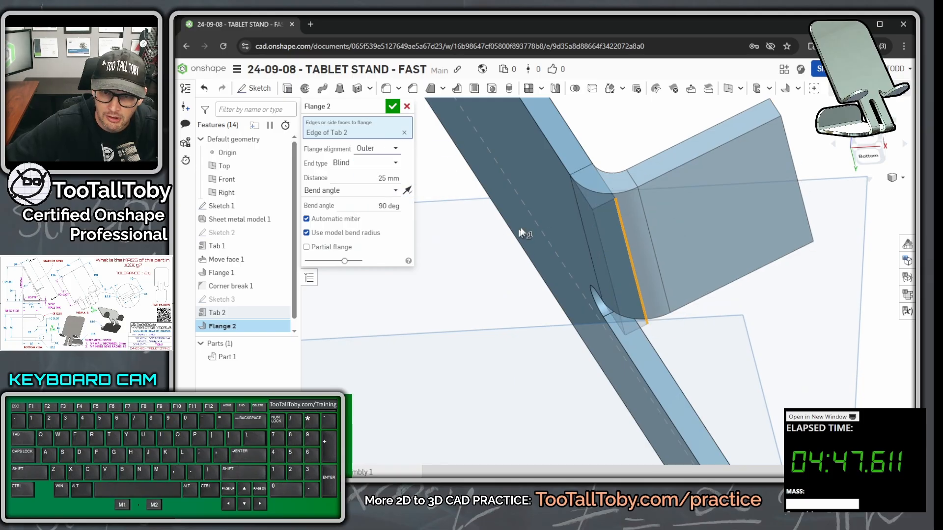
left_click(387, 178)
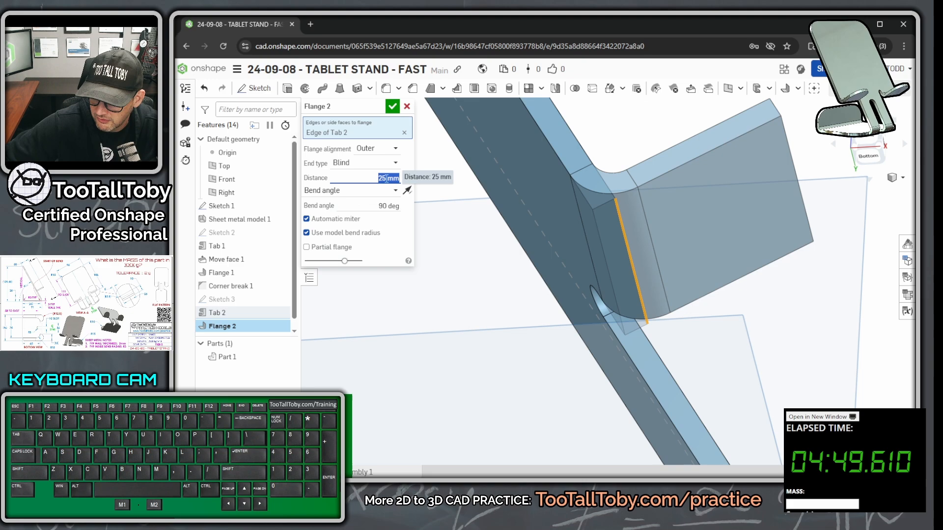
left_click(392, 106)
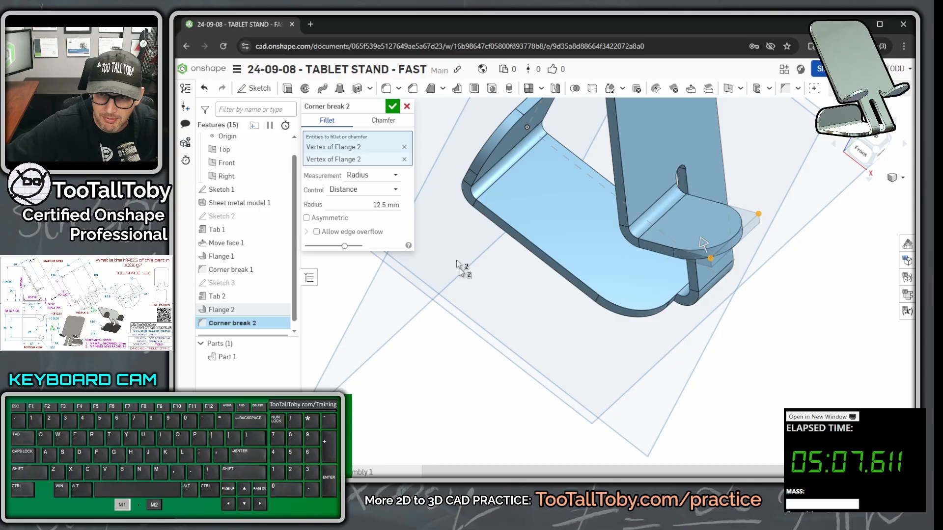
left_click(393, 106)
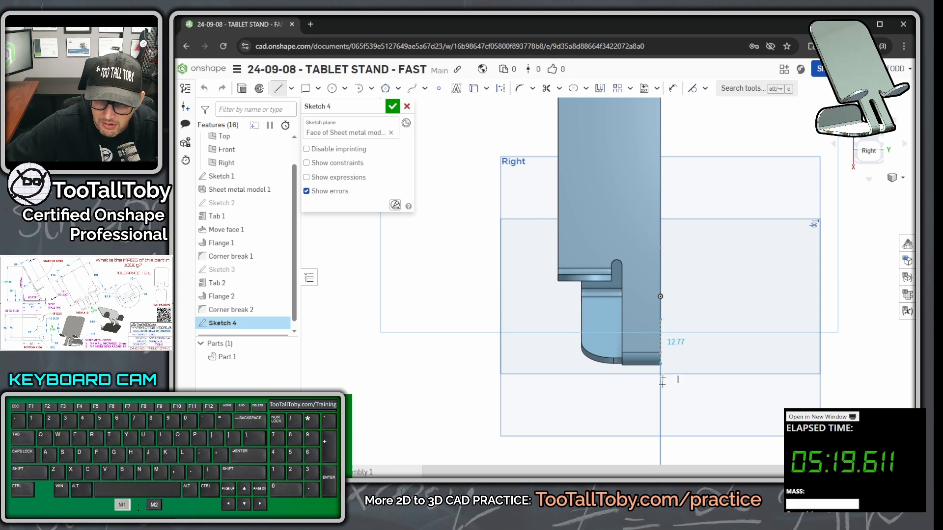
- Turn a 60 mm sketched line into a slot and cut it through Part 1 as Extrude 1
type("60")
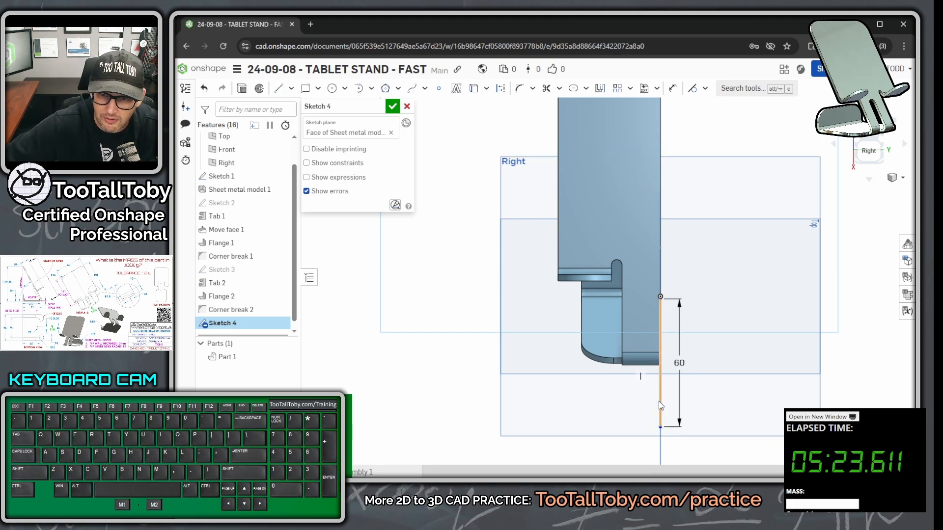
left_click(586, 88)
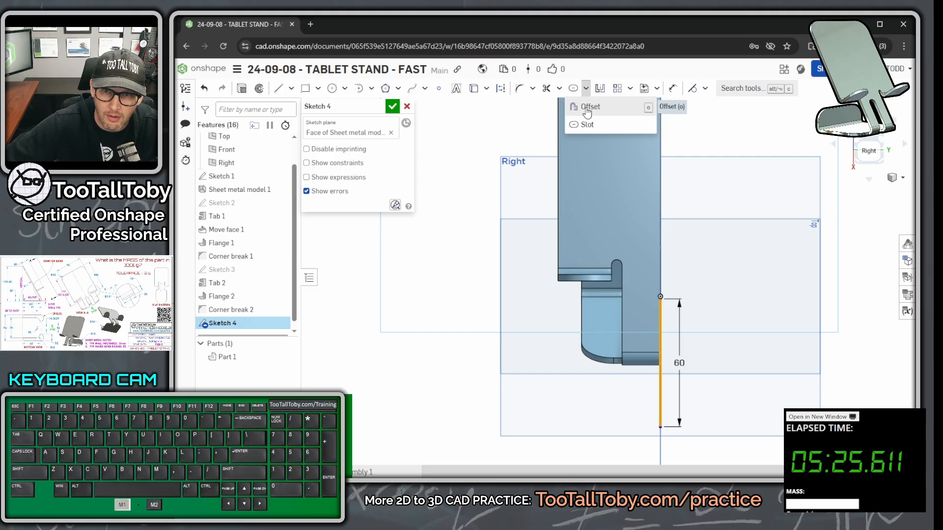
left_click(586, 125)
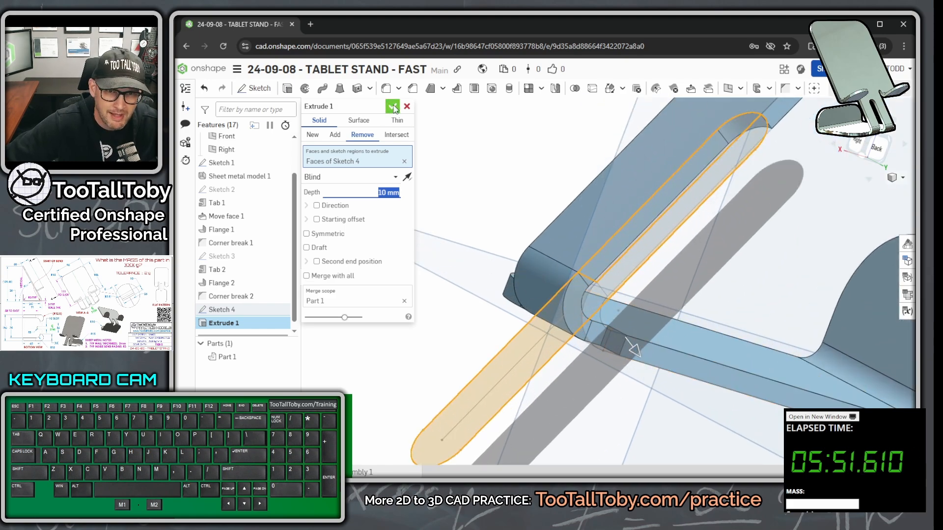
left_click(393, 106)
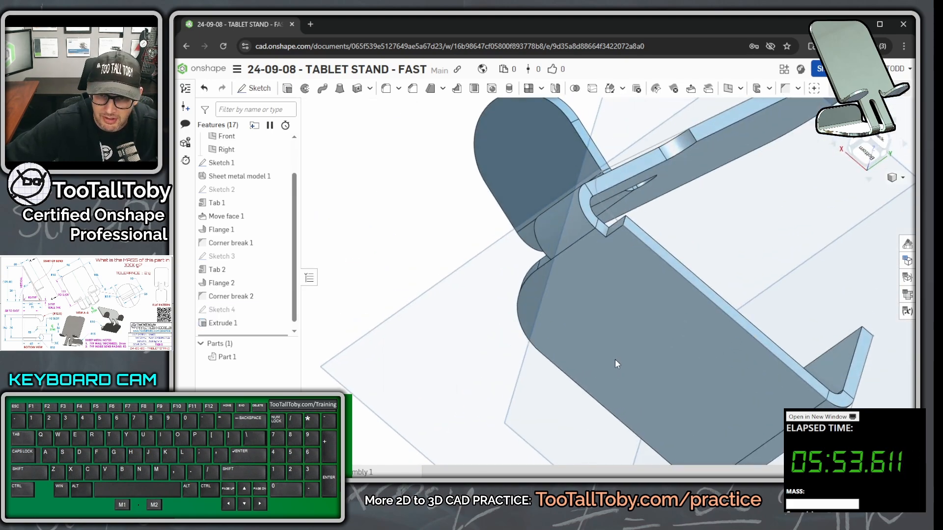
- Create Sketch 5 and extrude it as Extrude 2 to further shape the stand
left_click(258, 88)
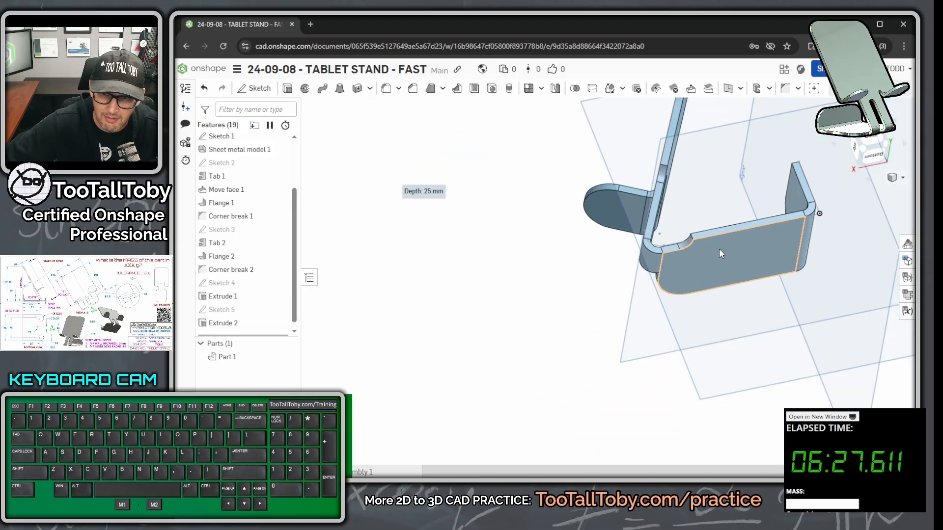
left_click_drag(722, 252, 697, 184)
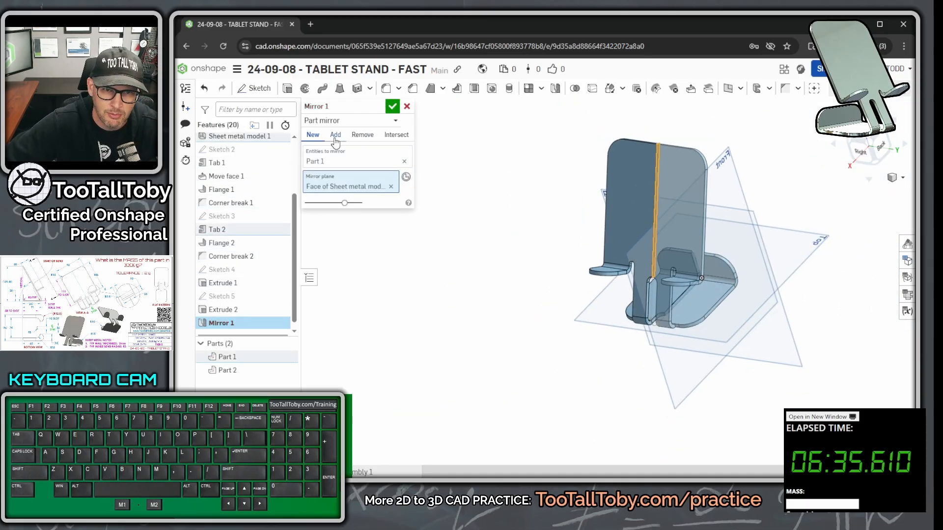
- Mirror the stand into one symmetric Part 1 and assign a TTT-CUSTOM MATERIALS steel to it
left_click(393, 106)
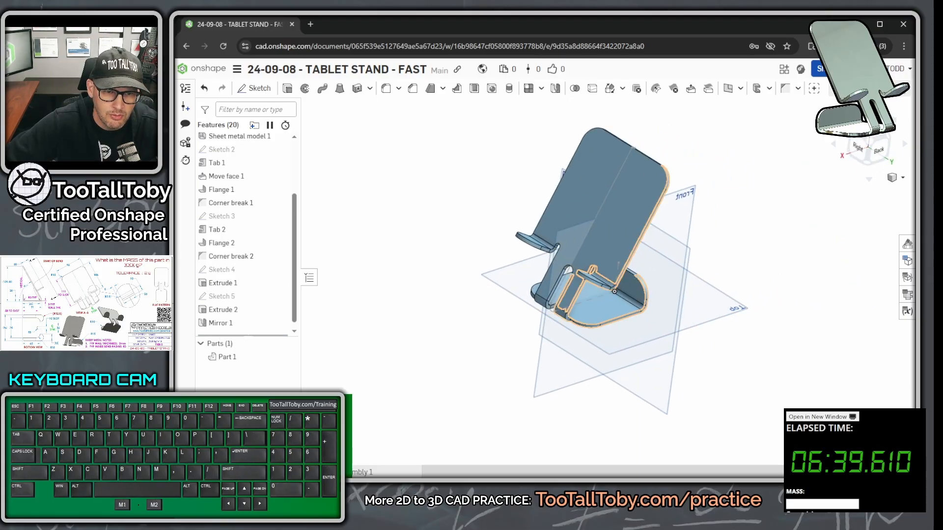
right_click(228, 357)
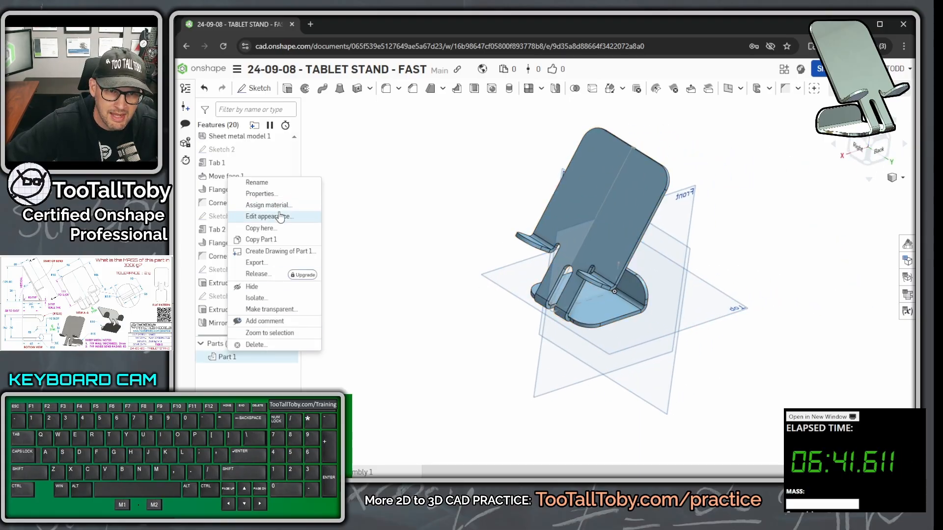
left_click(268, 205)
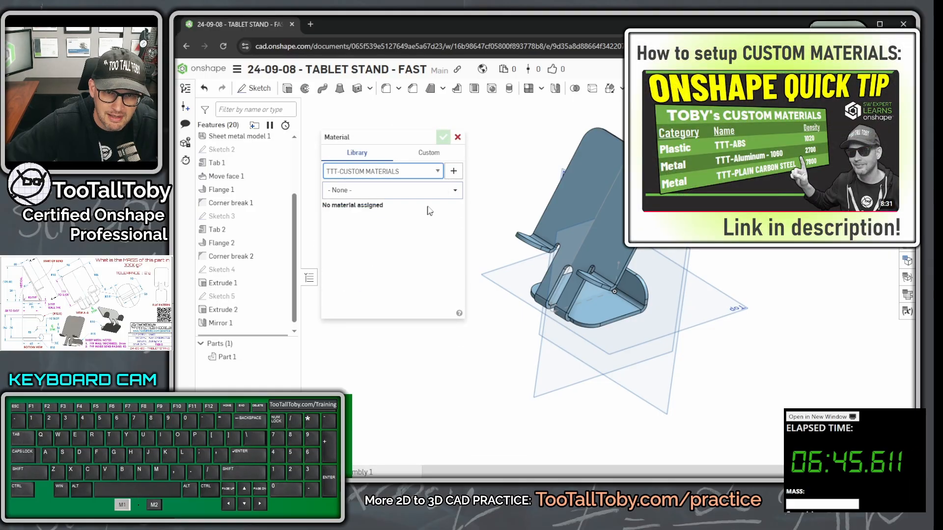
left_click(391, 190)
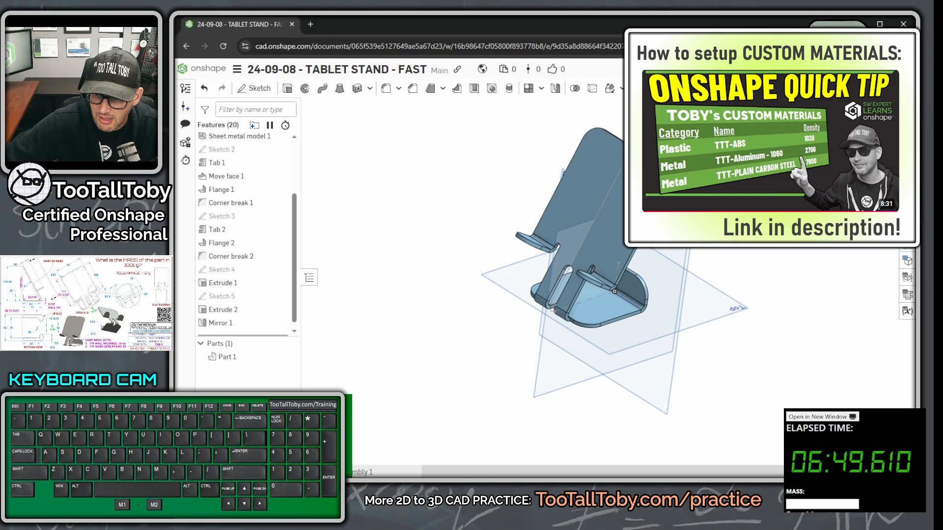
left_click(227, 357)
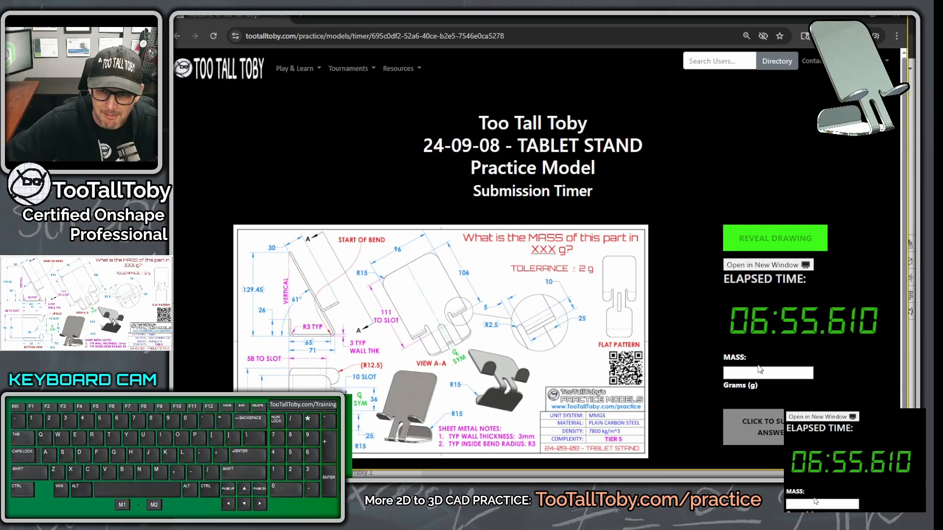
- Submit 428.1 g as the mass answer on the practice page
type("428.1")
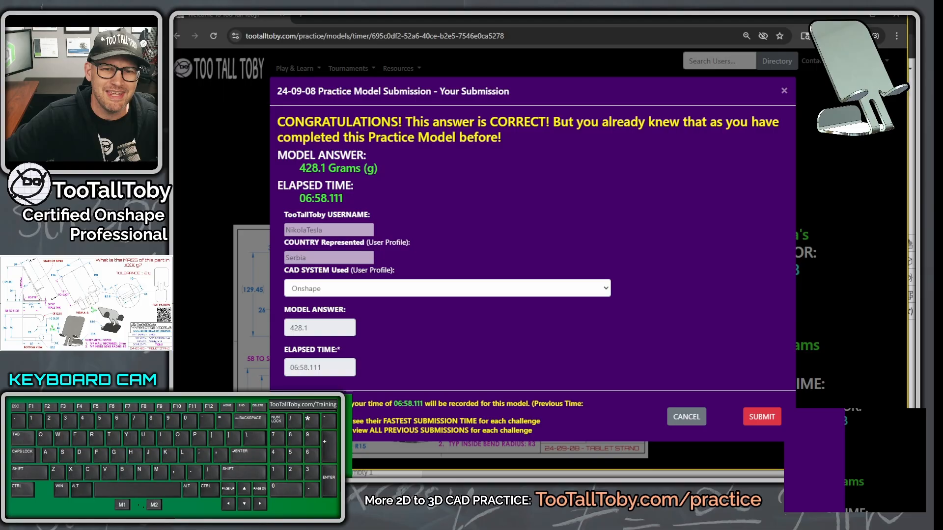
mouse_move(475, 205)
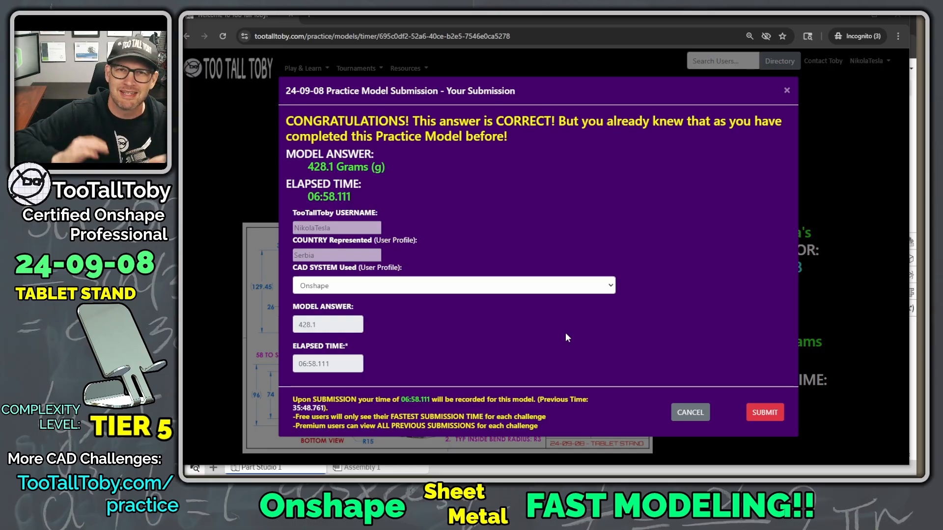
mouse_move(835, 358)
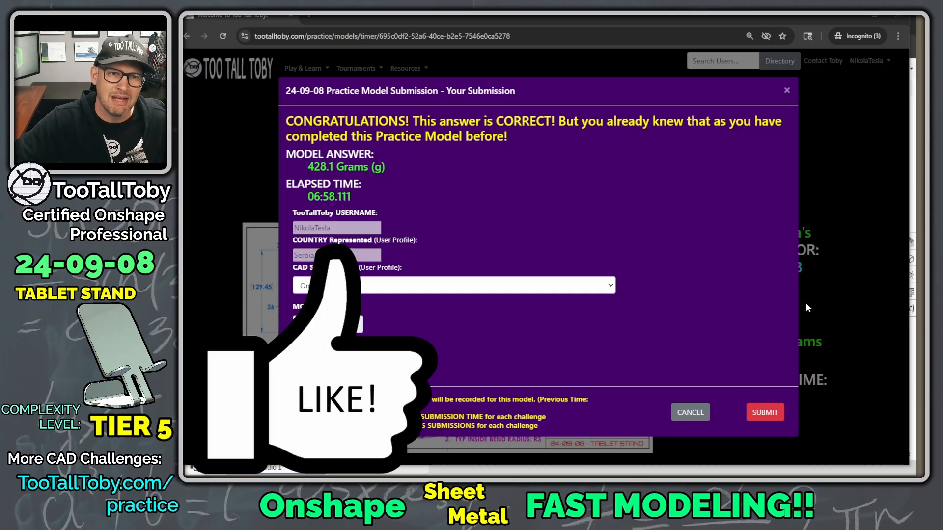
mouse_move(782, 248)
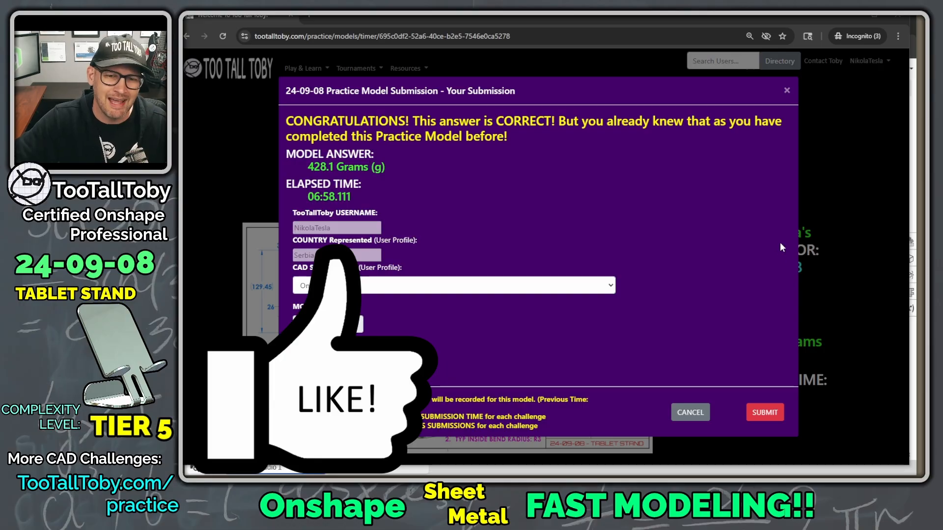